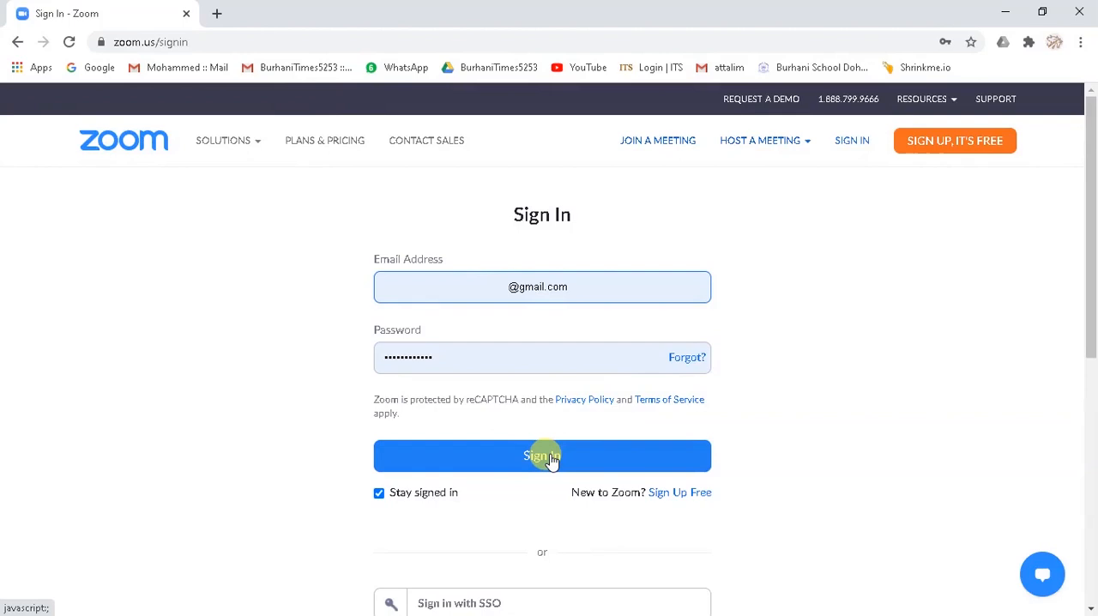
Sign in and start the recurring meeting, launching it in the Zoom app
{"action": "left_click", "coordinate": [542, 456]}
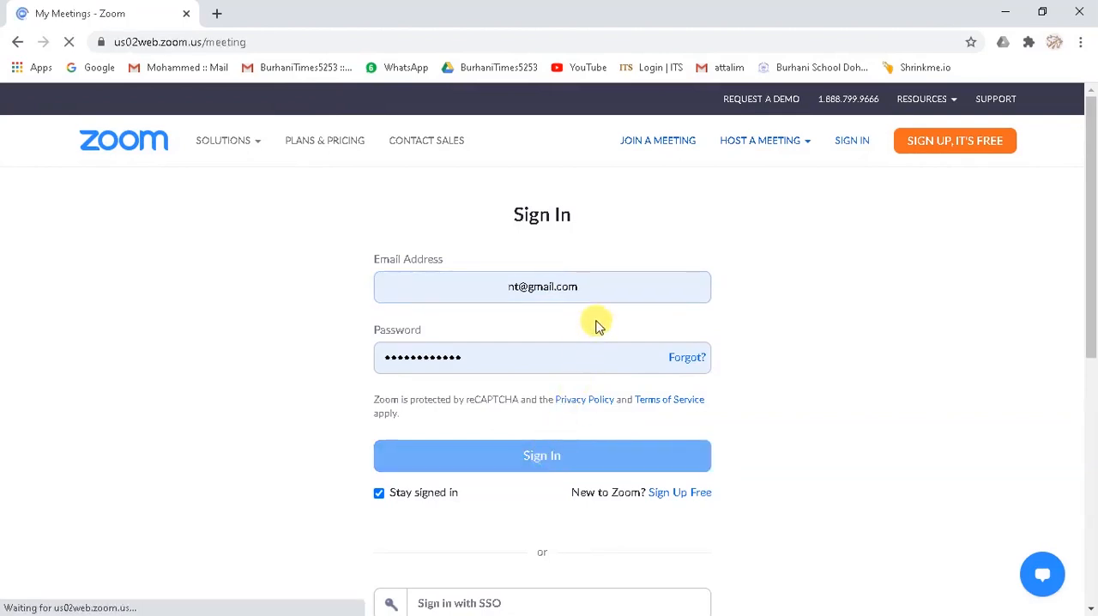
{"action": "left_click", "coordinate": [542, 456]}
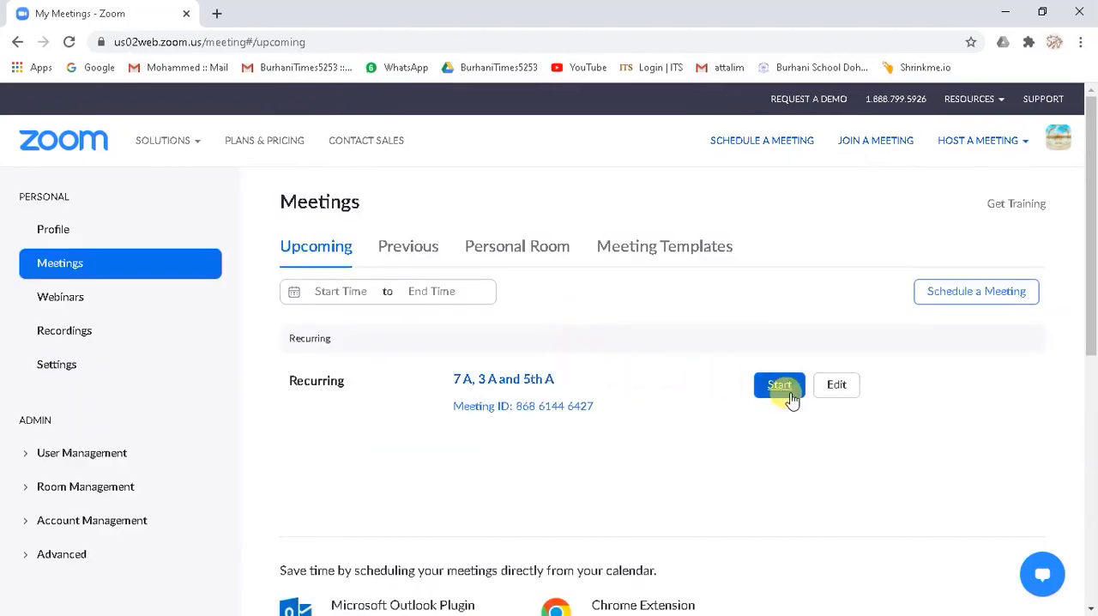
{"action": "left_click", "coordinate": [779, 384]}
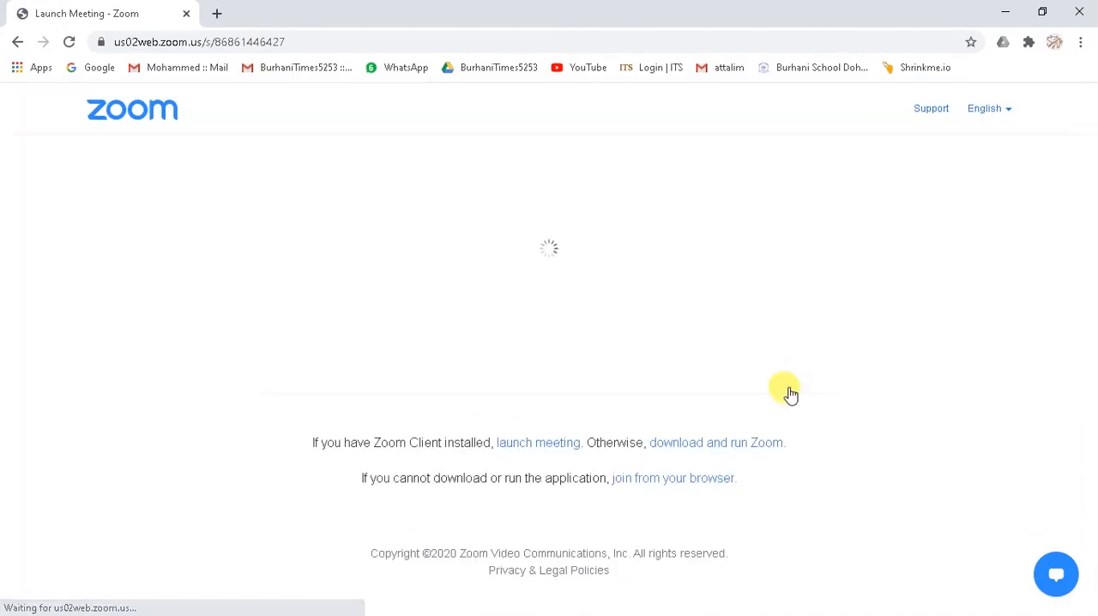
{"action": "left_click", "coordinate": [544, 442]}
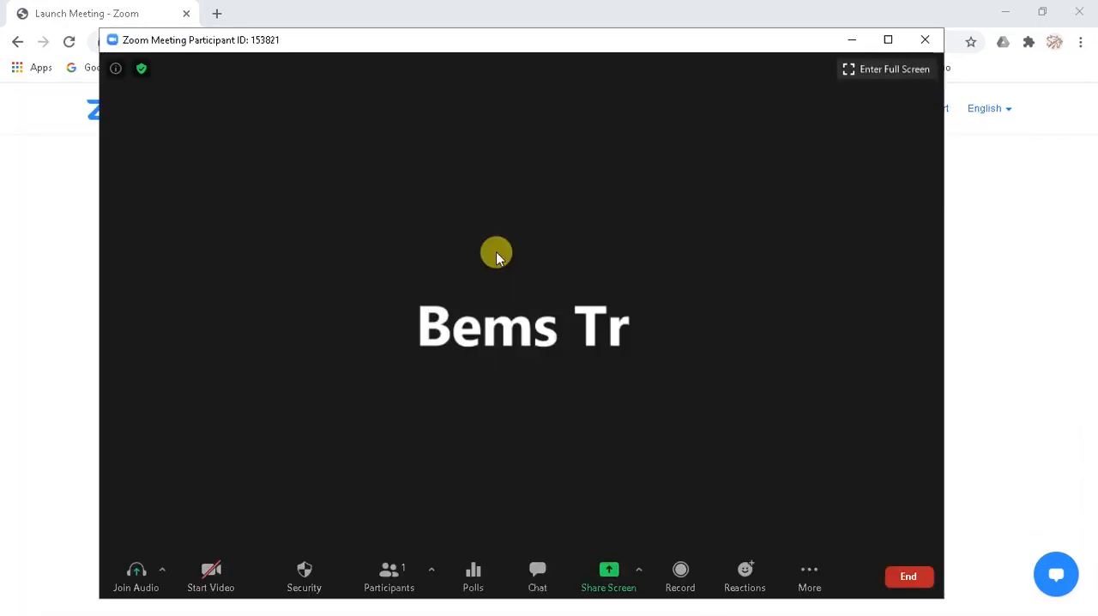
Join with computer audio and reveal the More options including Live on YouTube
{"action": "left_click", "coordinate": [136, 569]}
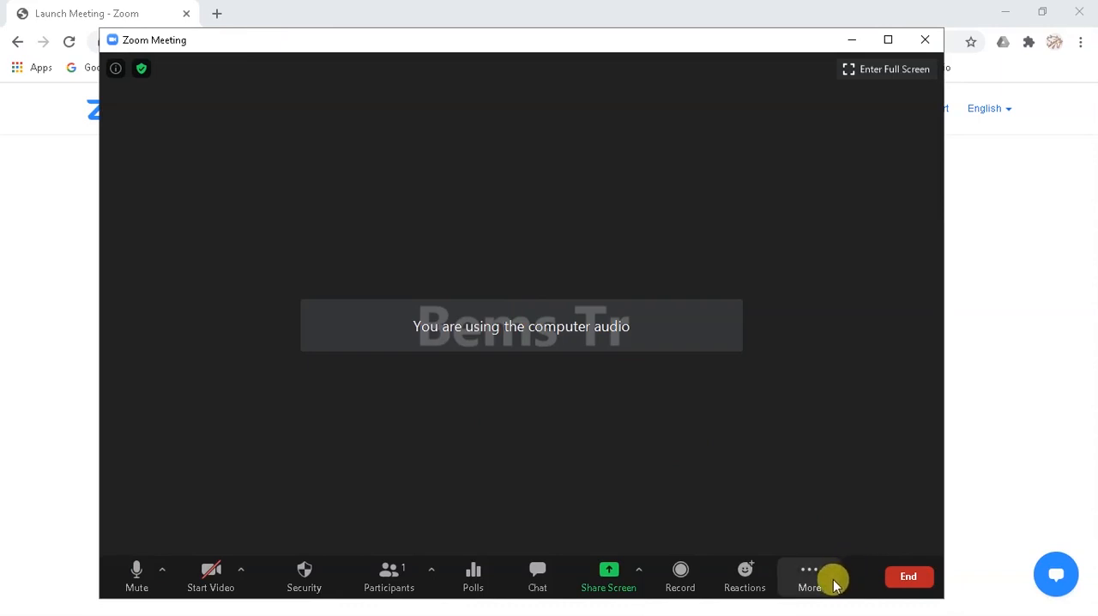
{"action": "left_click", "coordinate": [810, 570]}
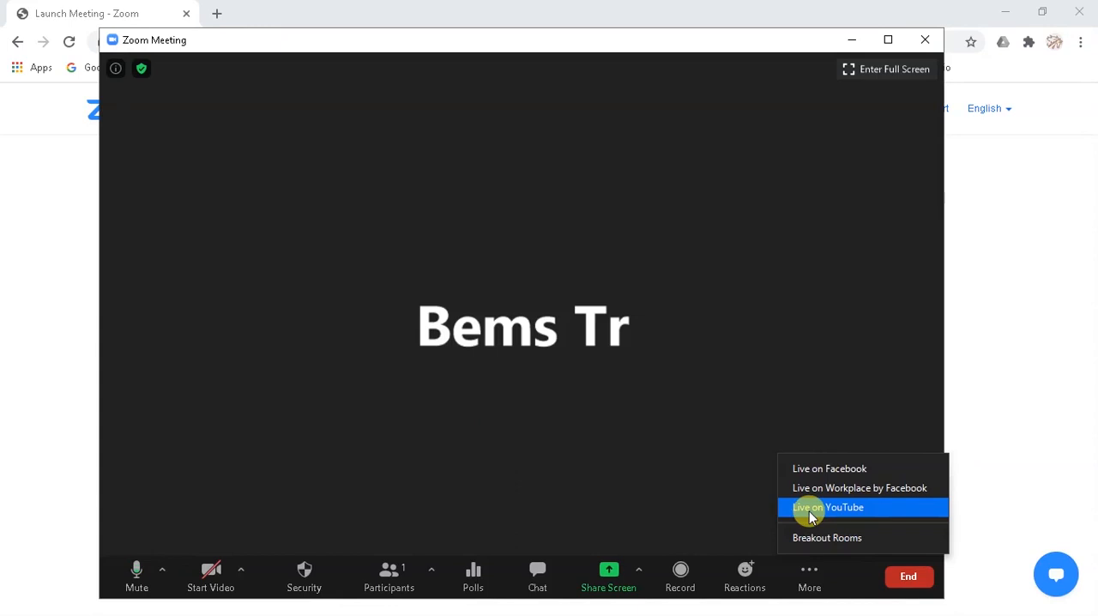
{"action": "mouse_move", "coordinate": [907, 576]}
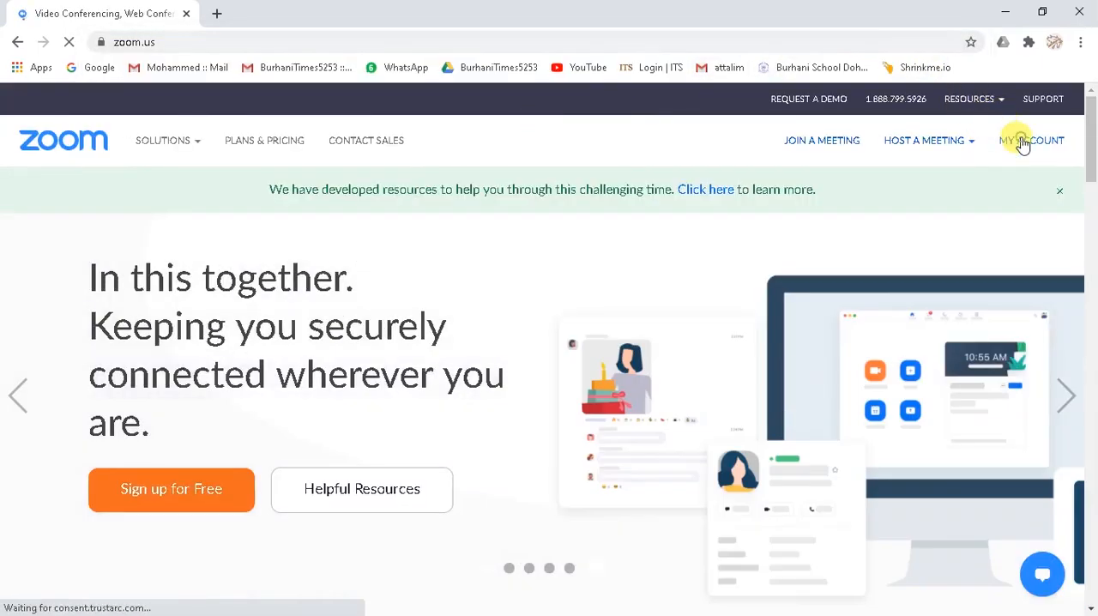
Reach the In Meeting (Advanced) live streaming section of My Account settings
{"action": "left_click", "coordinate": [1029, 141]}
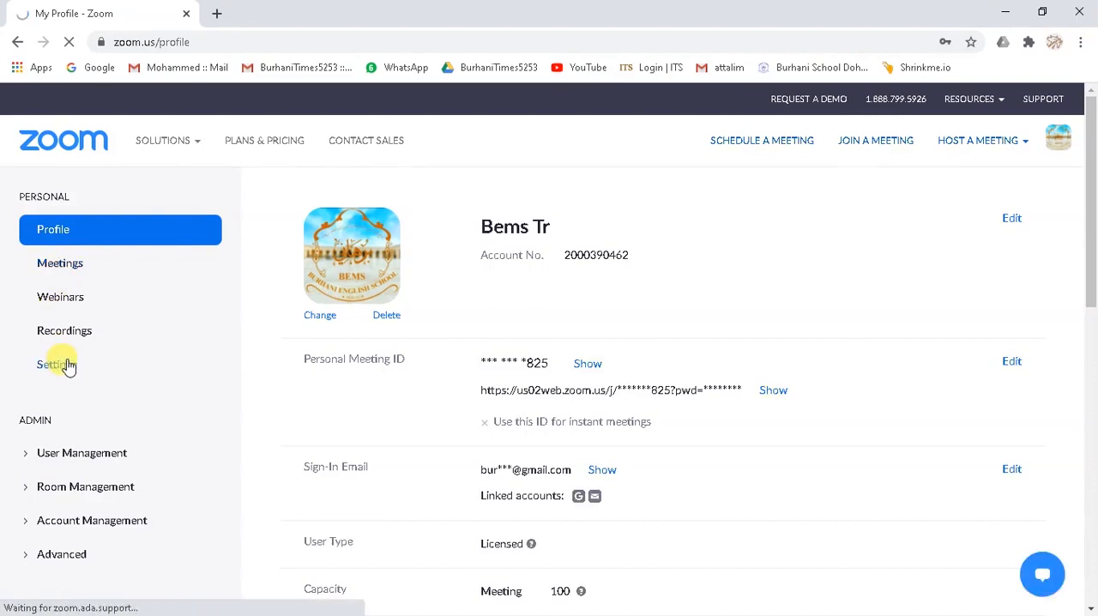
{"action": "left_click", "coordinate": [51, 364]}
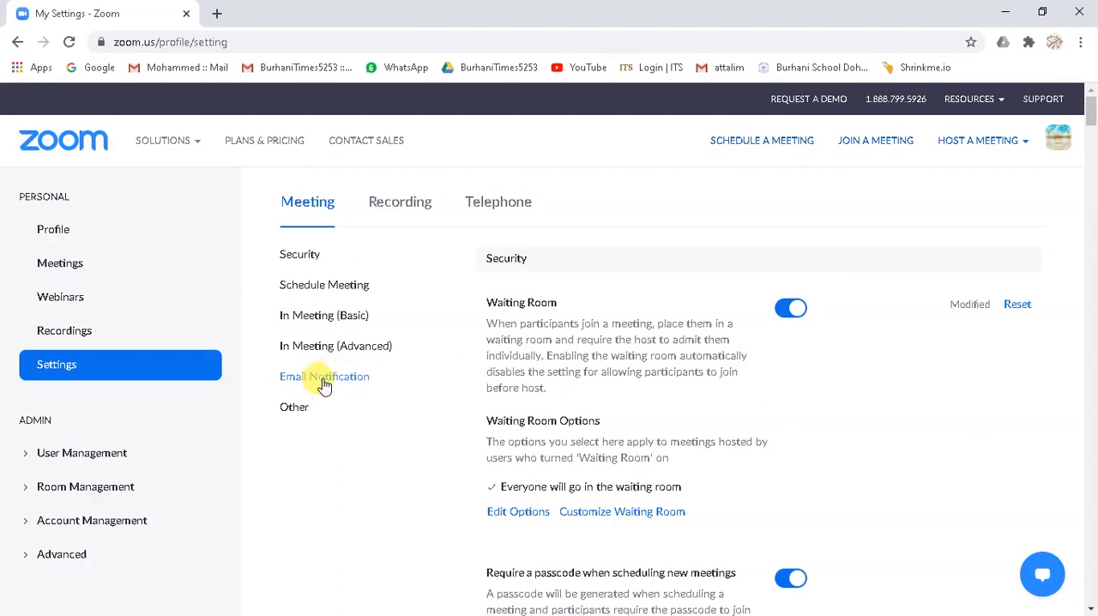
{"action": "mouse_move", "coordinate": [353, 349]}
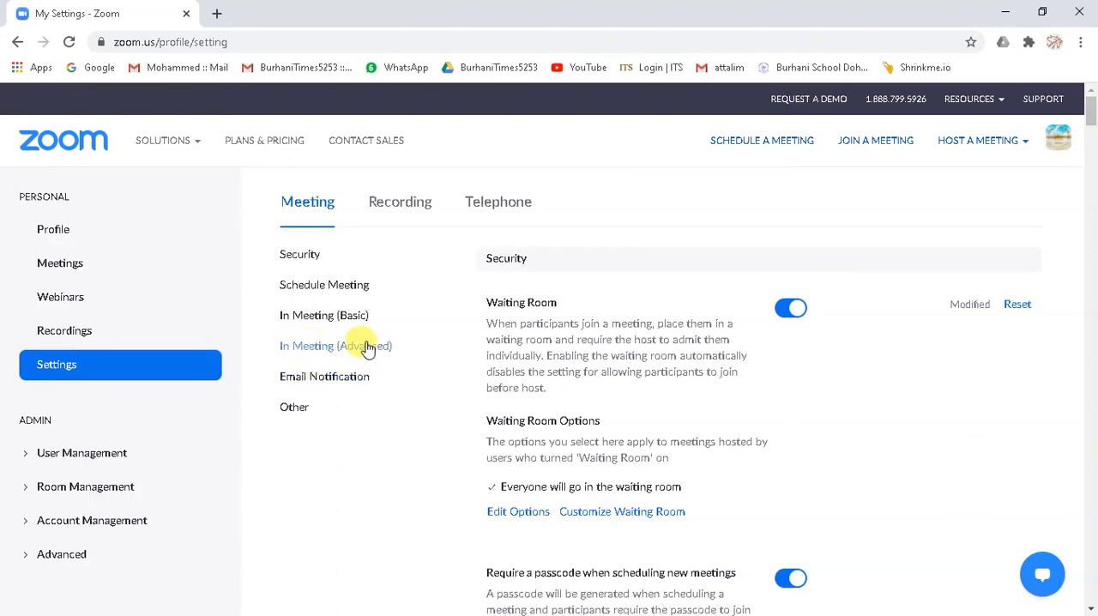
{"action": "mouse_move", "coordinate": [367, 347]}
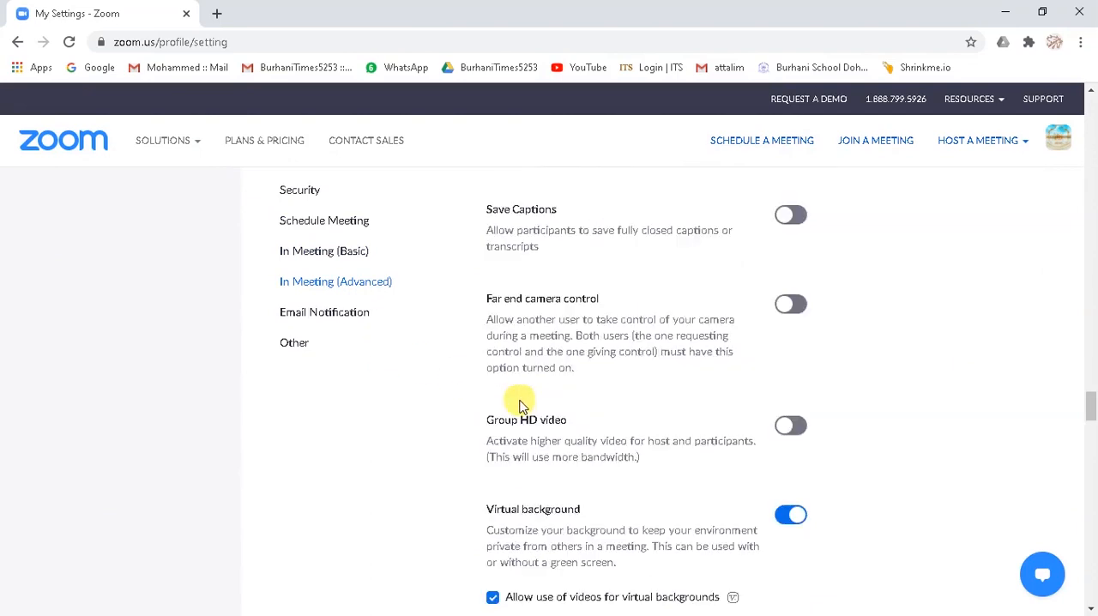
{"action": "scroll", "scroll_direction": "down", "scroll_amount": 3}
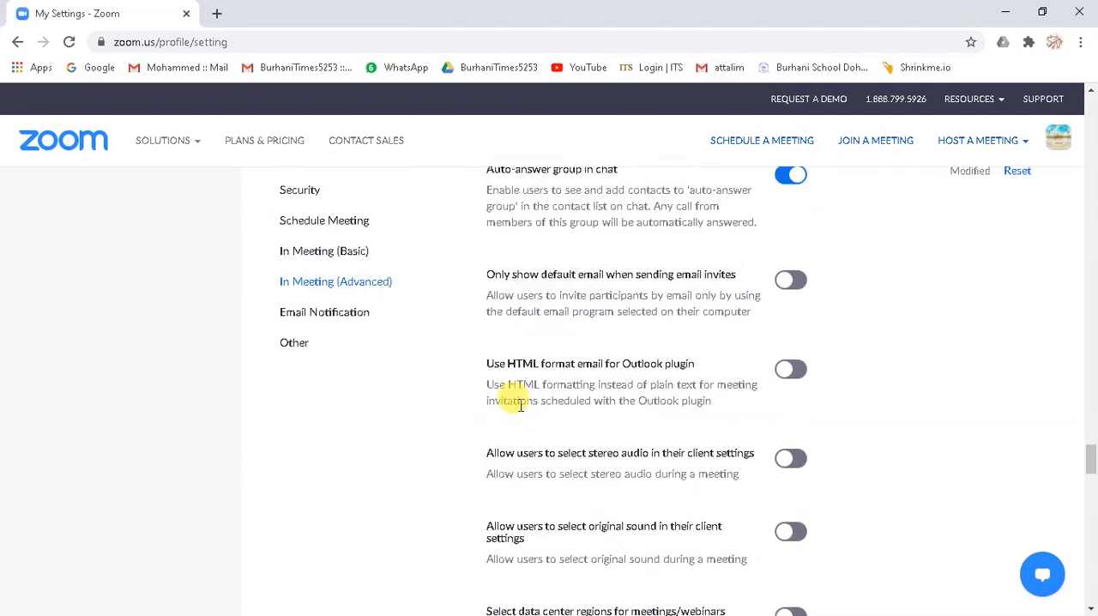
{"action": "scroll", "scroll_direction": "down", "scroll_amount": 3}
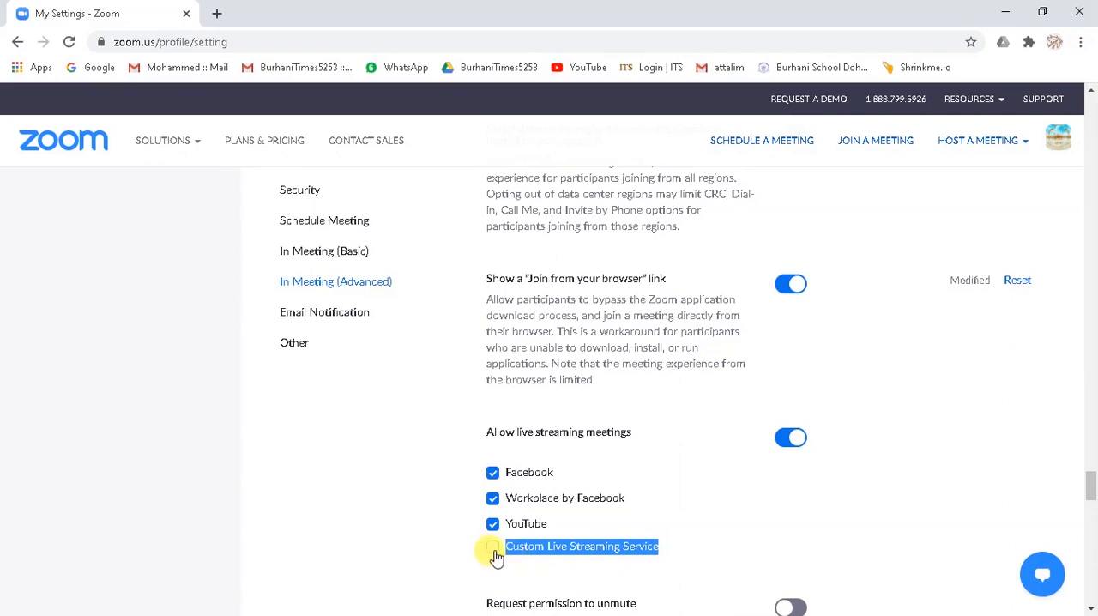
Tick Custom Live Streaming Service under Allow live streaming meetings and save
{"action": "left_click", "coordinate": [493, 545]}
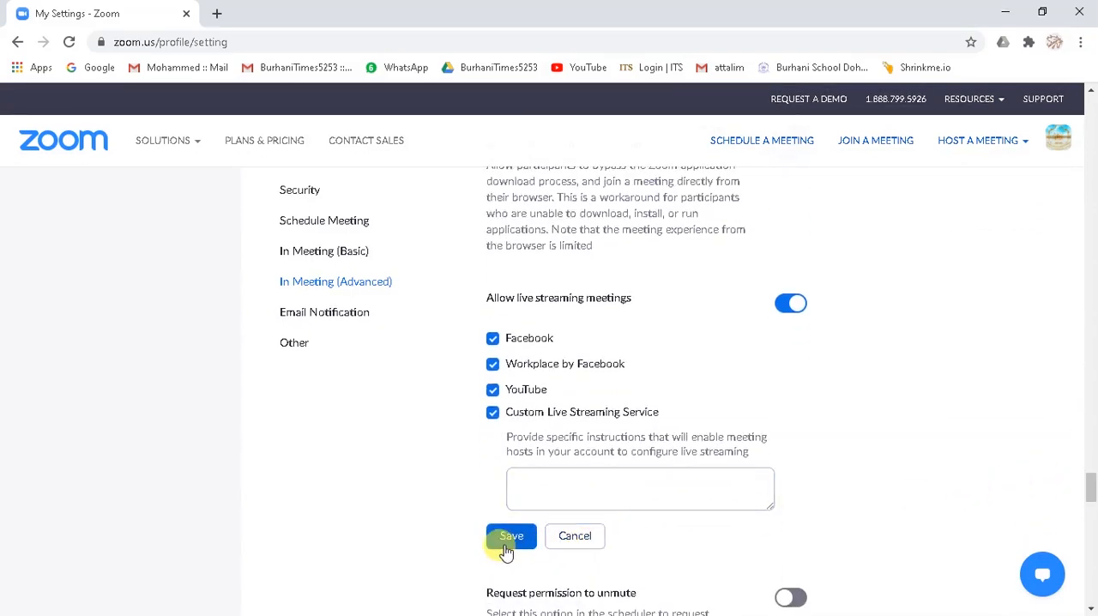
{"action": "left_click", "coordinate": [511, 535]}
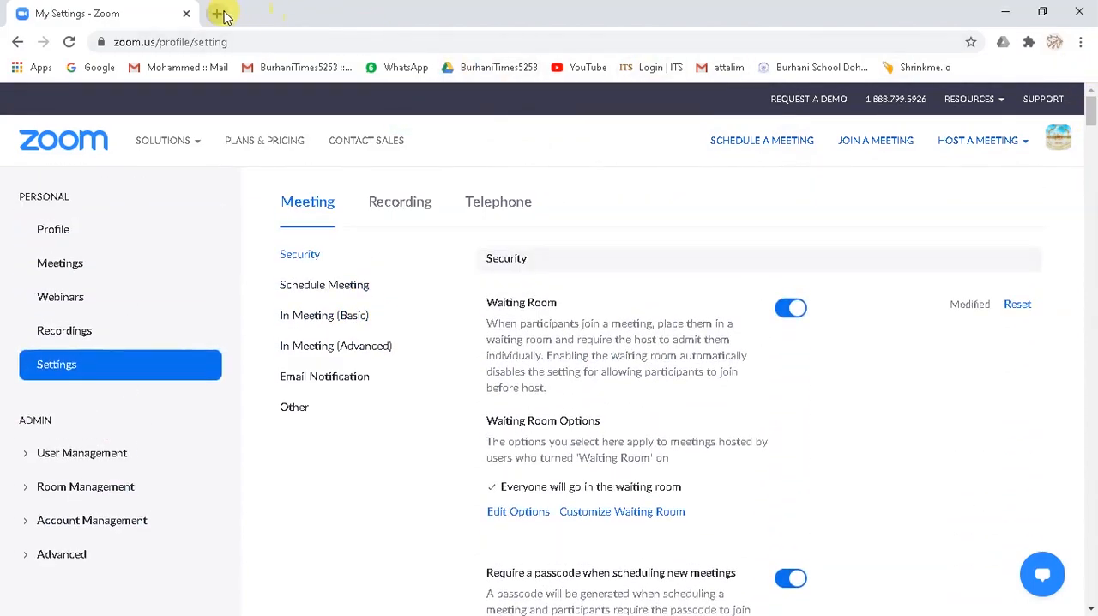
{"action": "left_click", "coordinate": [220, 13]}
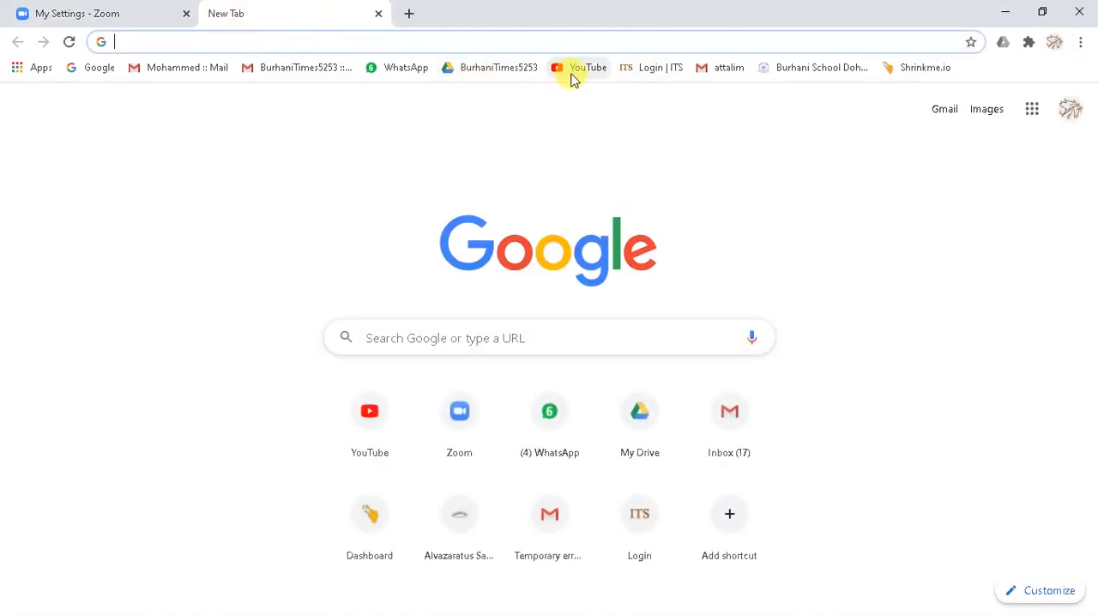
{"action": "left_click", "coordinate": [583, 66]}
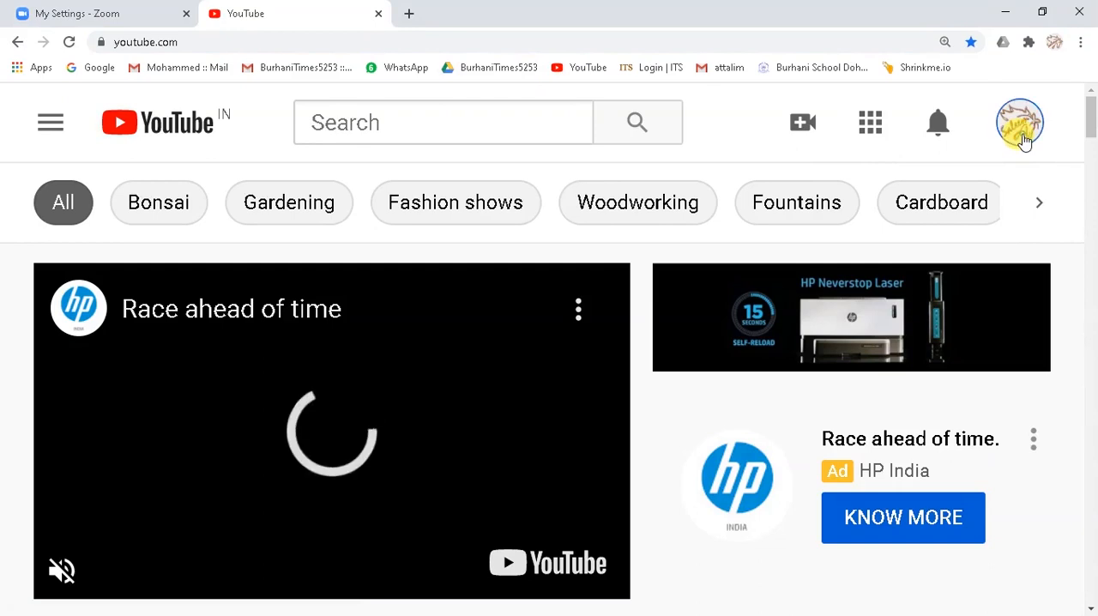
{"action": "left_click", "coordinate": [1020, 122]}
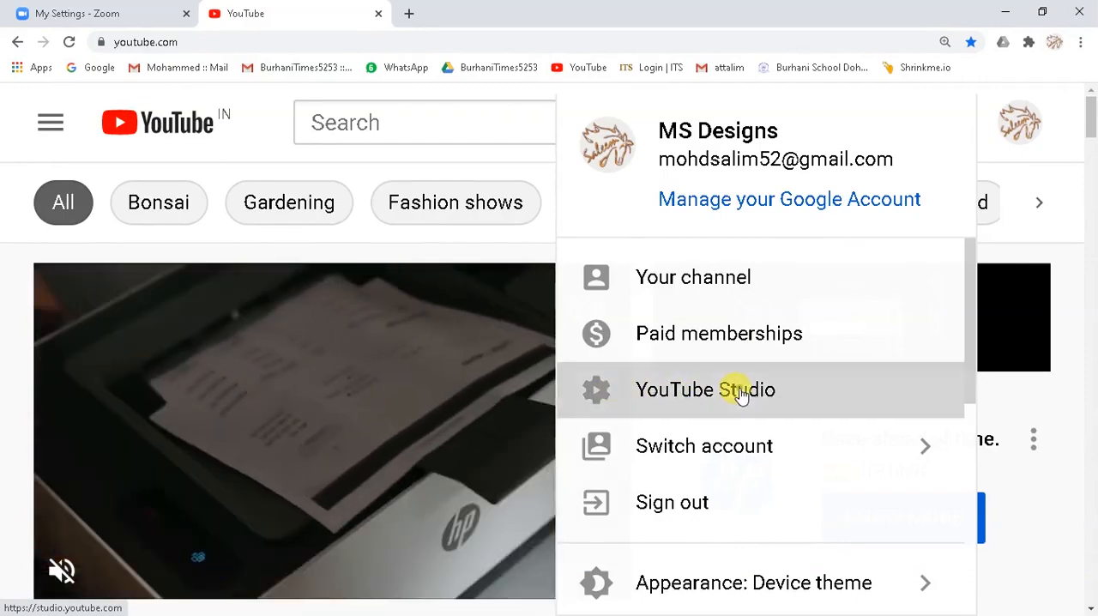
{"action": "left_click", "coordinate": [705, 389]}
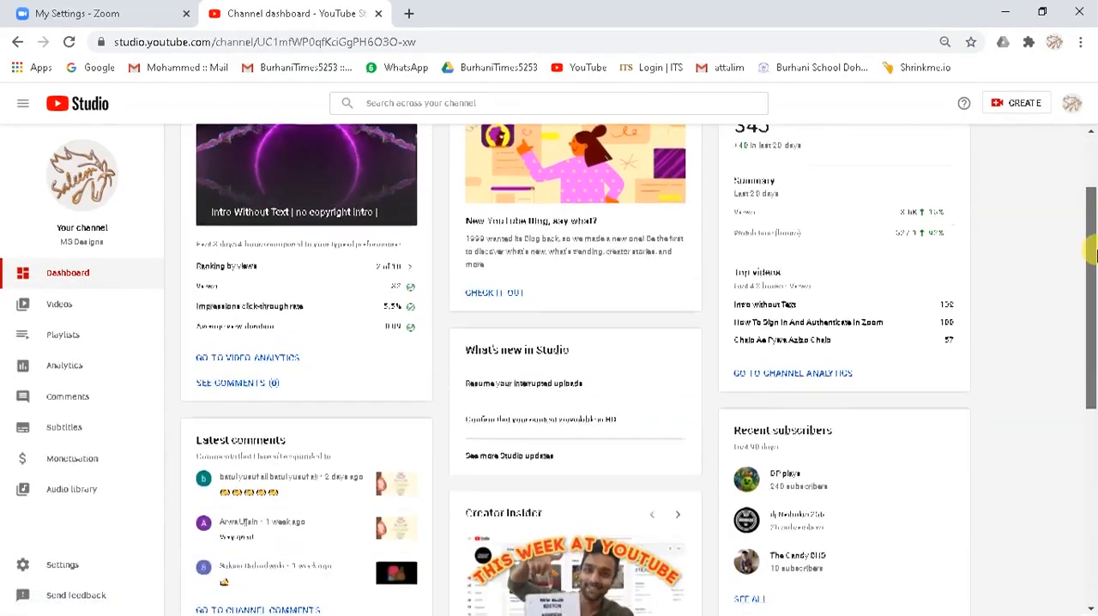
{"action": "scroll", "scroll_direction": "down", "scroll_amount": 3}
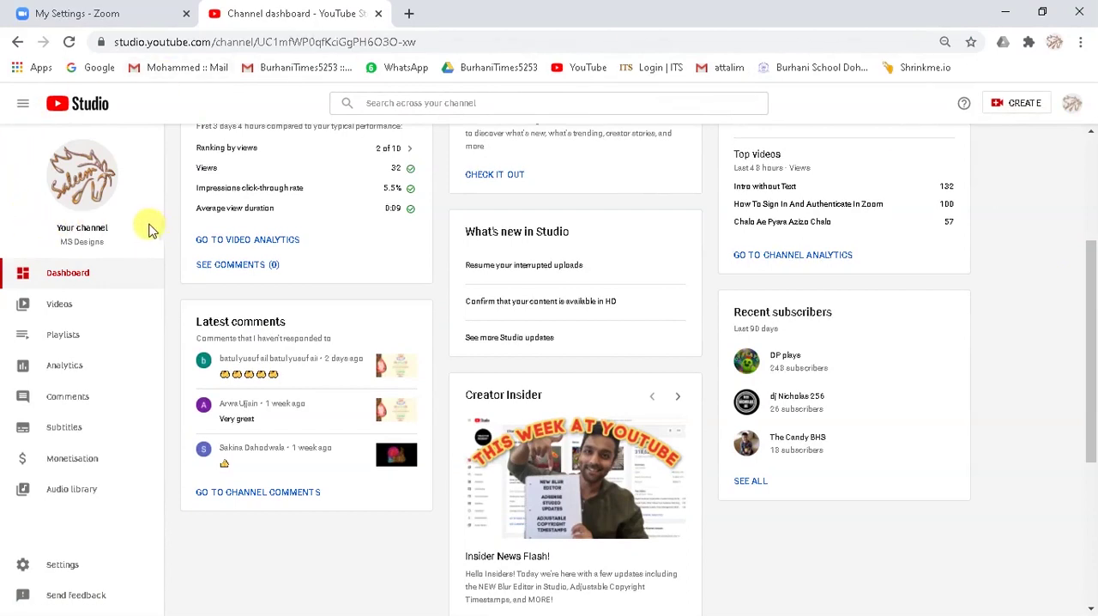
{"action": "mouse_move", "coordinate": [62, 565]}
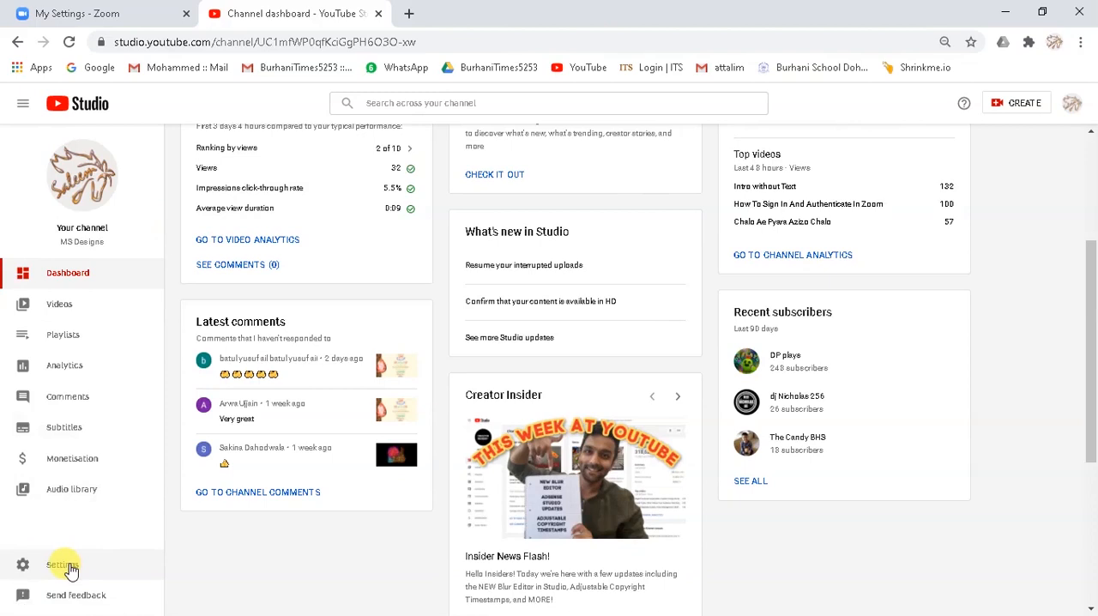
View Feature eligibility under the channel settings, highlighting the phone-verification heading
{"action": "left_click", "coordinate": [62, 562]}
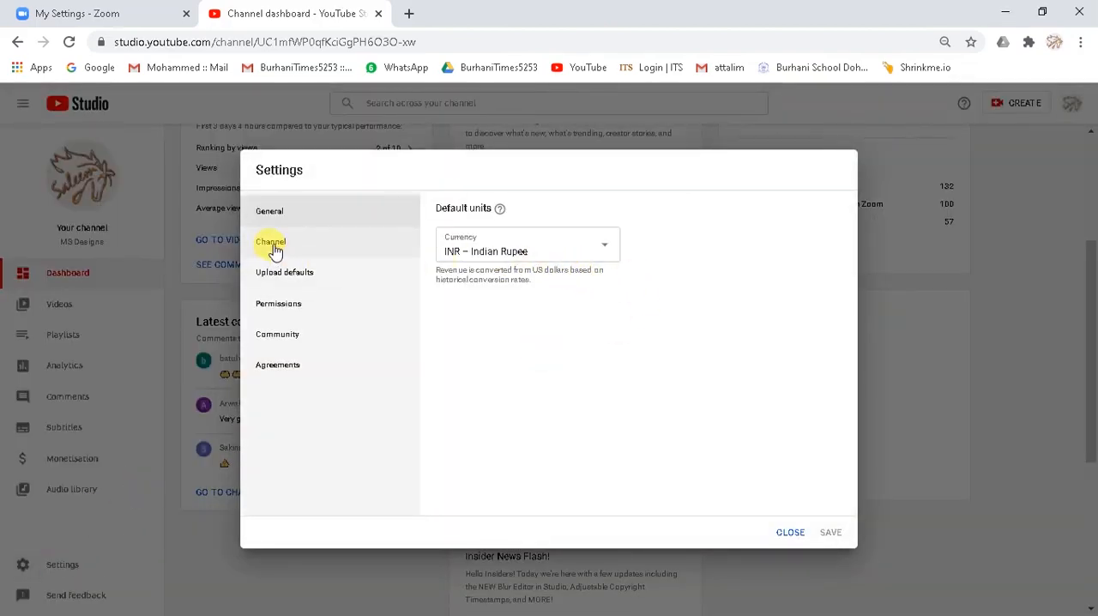
{"action": "left_click", "coordinate": [271, 240]}
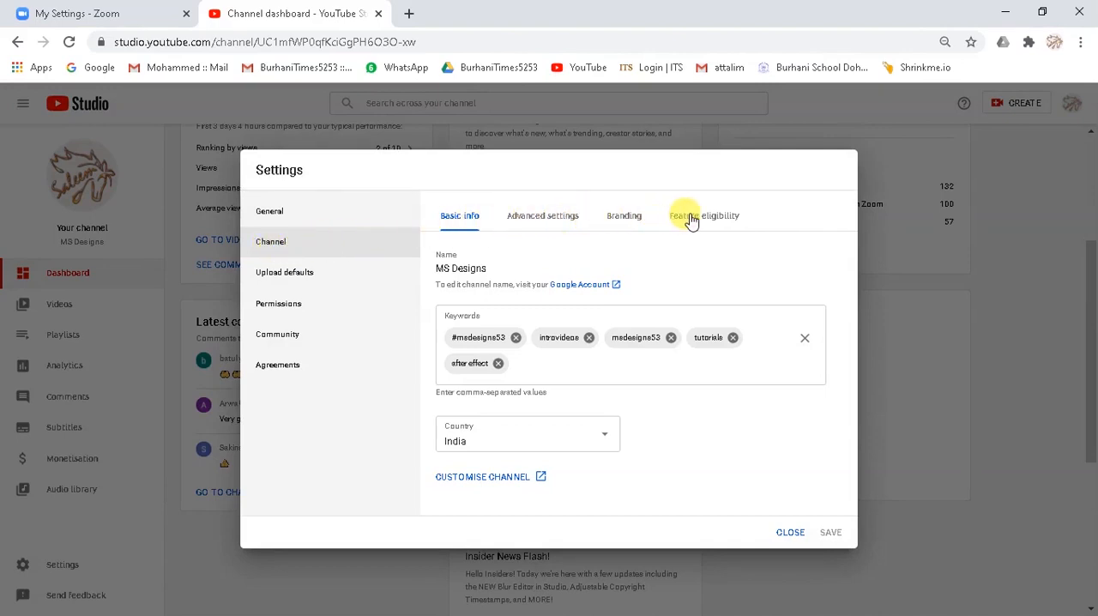
{"action": "left_click", "coordinate": [703, 216]}
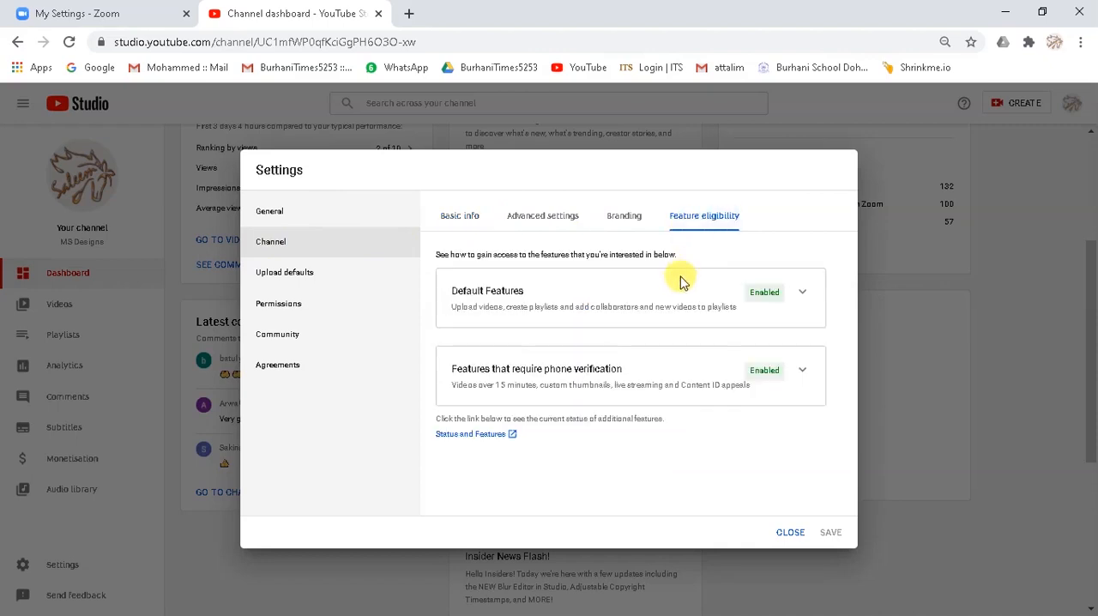
{"action": "double_click", "coordinate": [469, 289]}
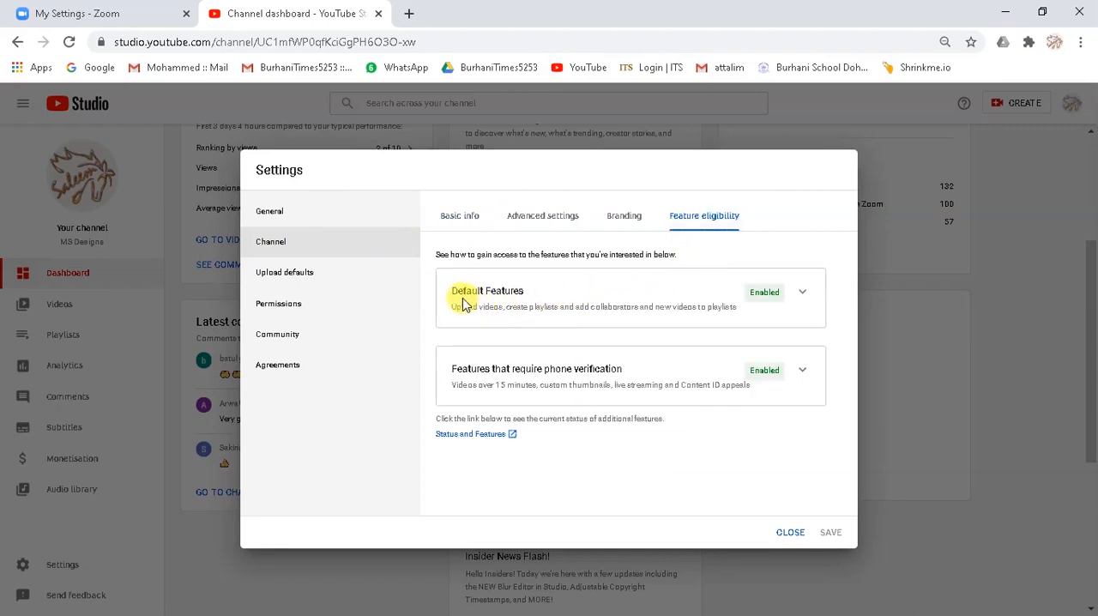
{"action": "double_click", "coordinate": [487, 292]}
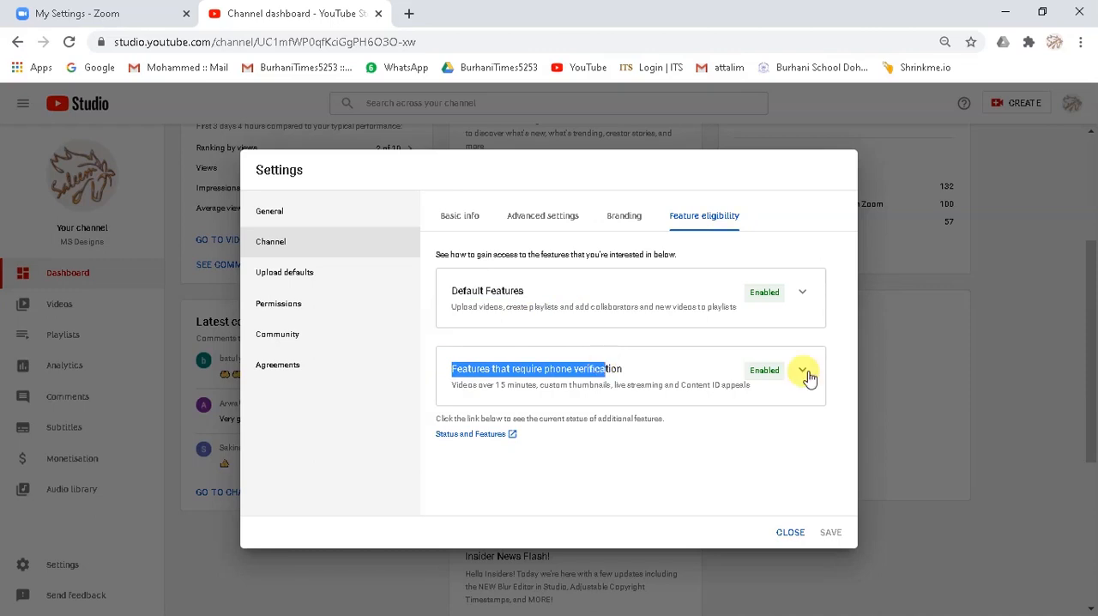
Expand and collapse the phone-verification features, then close settings back to the dashboard
{"action": "left_click", "coordinate": [810, 372]}
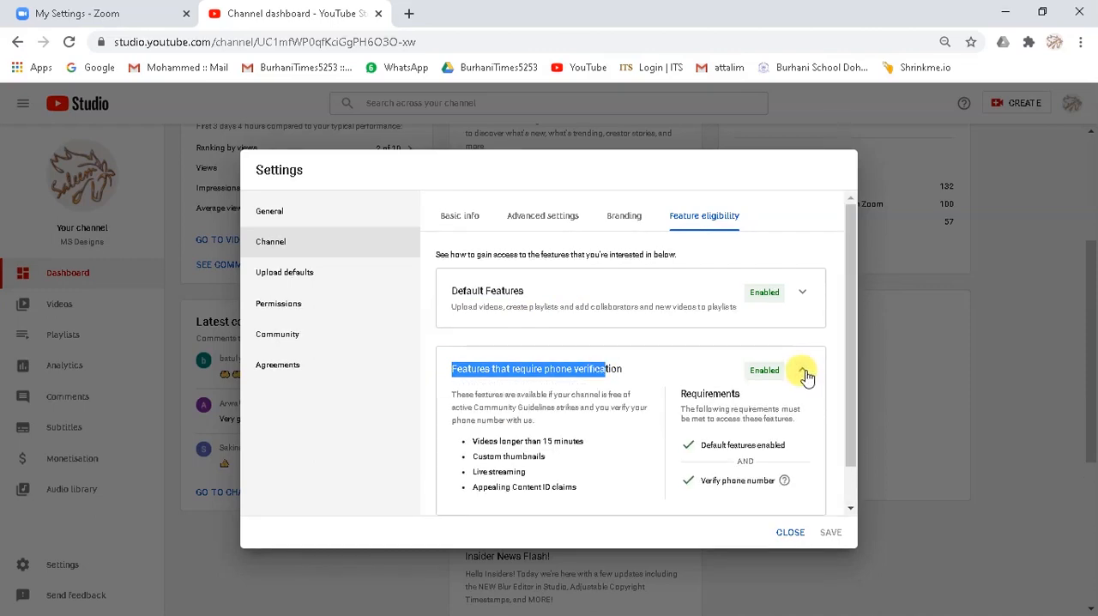
{"action": "left_click", "coordinate": [801, 371]}
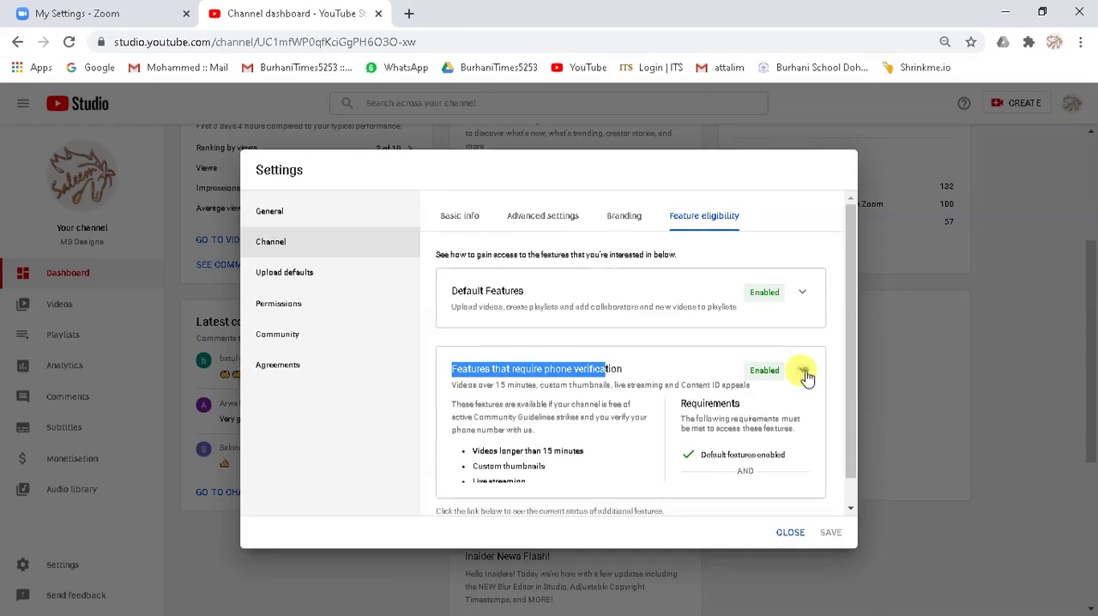
{"action": "left_click", "coordinate": [805, 371]}
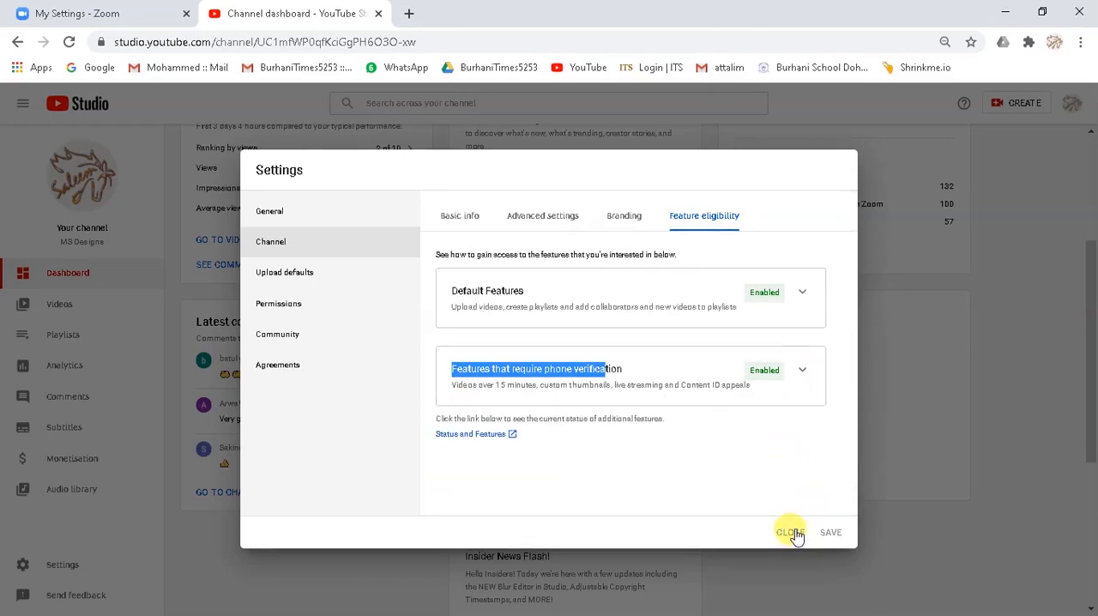
{"action": "left_click", "coordinate": [793, 532]}
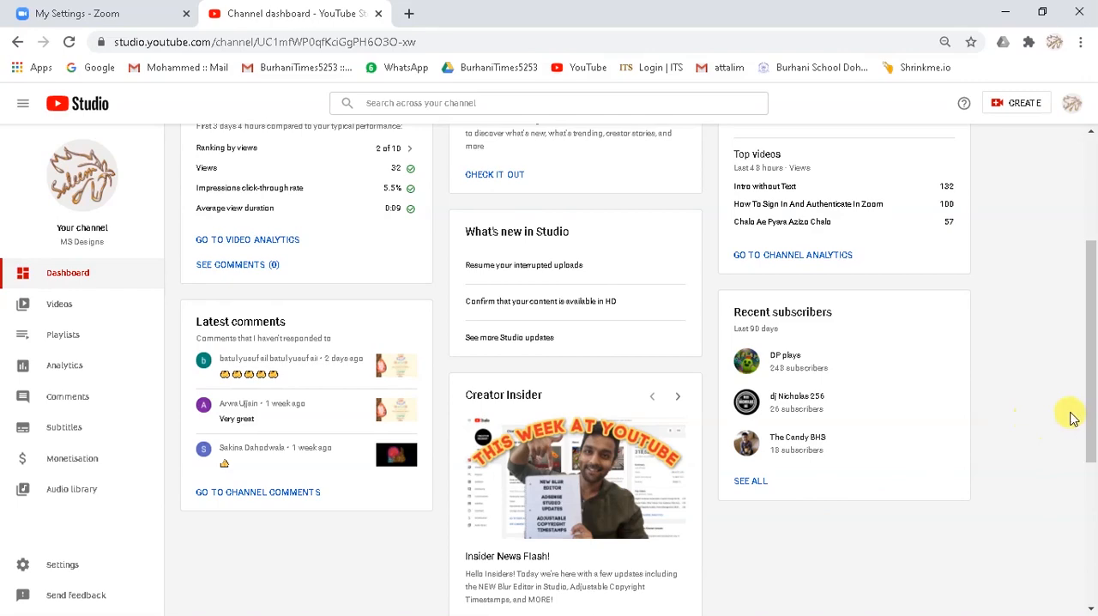
Enter the Live Control Room, choose Later date and continue with the Built-in webcam stream
{"action": "scroll", "scroll_direction": "up", "scroll_amount": 3}
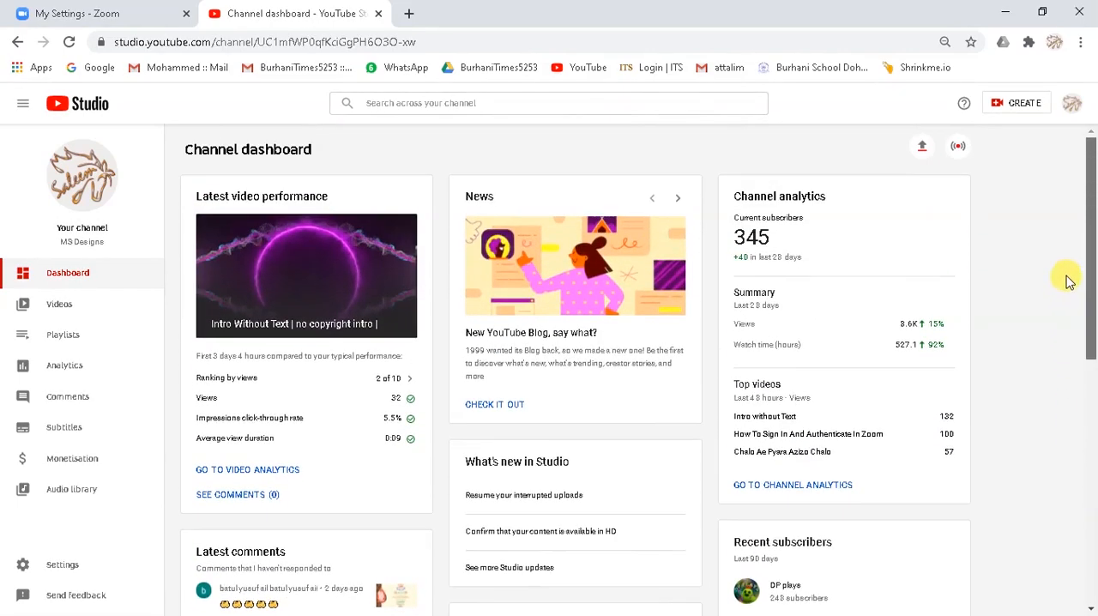
{"action": "mouse_move", "coordinate": [957, 144]}
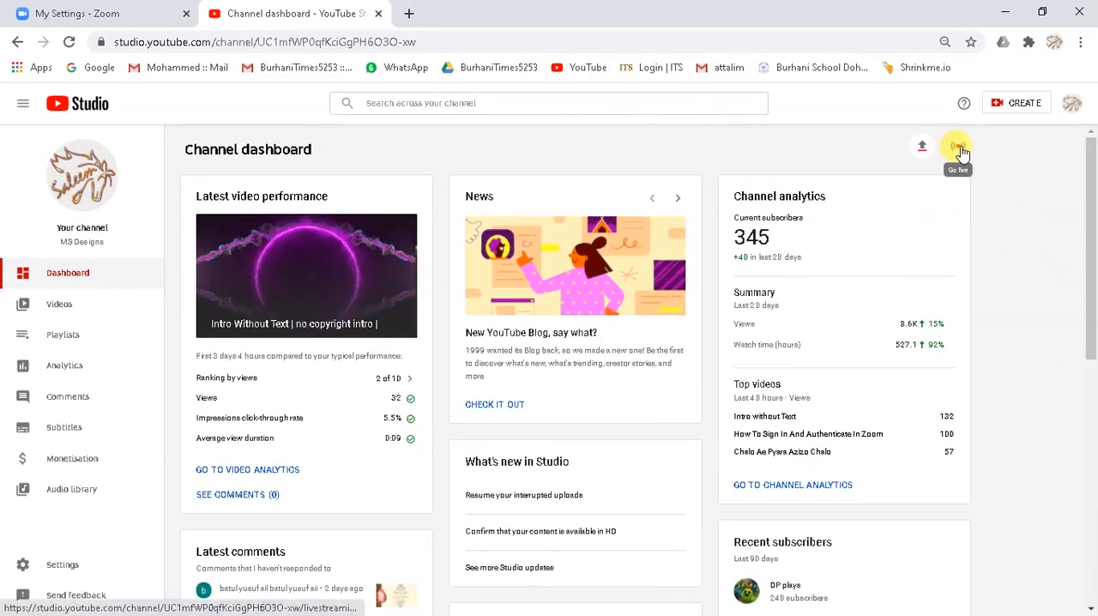
{"action": "left_click", "coordinate": [957, 146]}
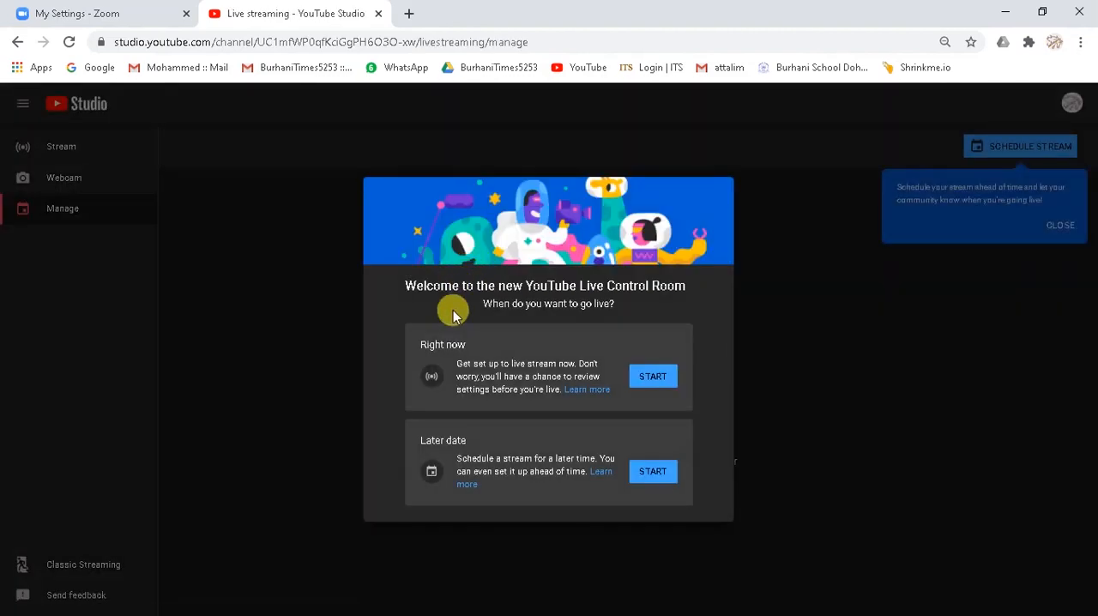
{"action": "mouse_move", "coordinate": [453, 323]}
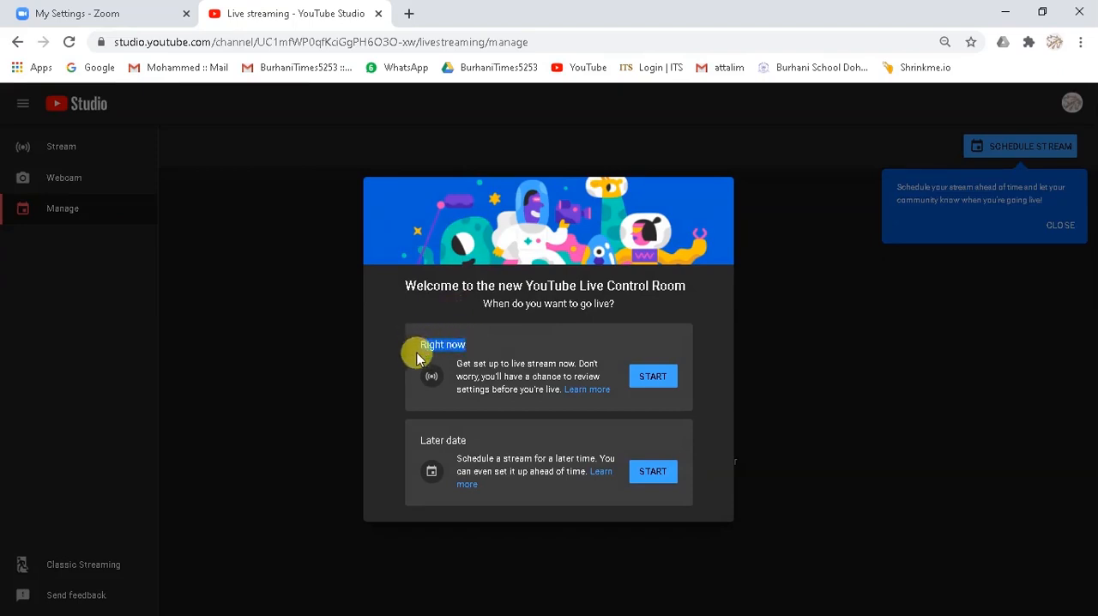
{"action": "mouse_move", "coordinate": [418, 450]}
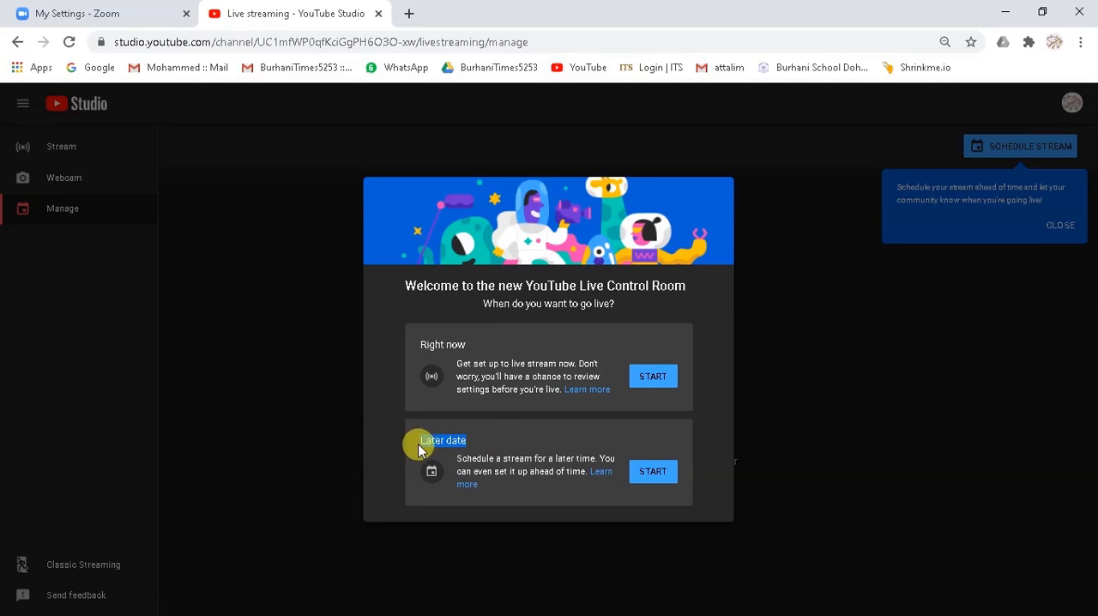
{"action": "mouse_move", "coordinate": [661, 472]}
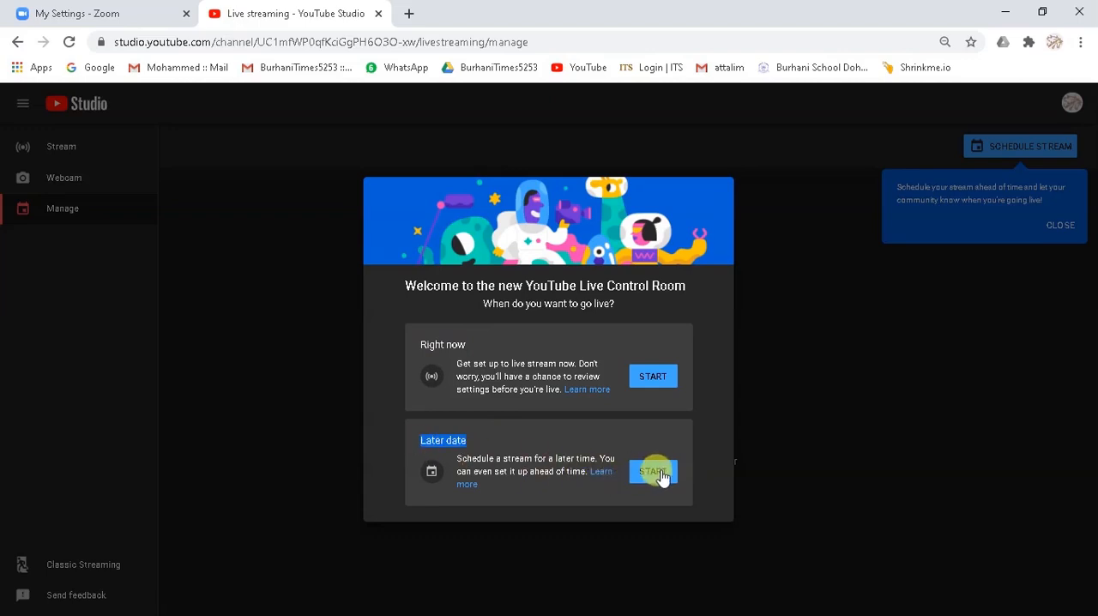
{"action": "left_click", "coordinate": [652, 470]}
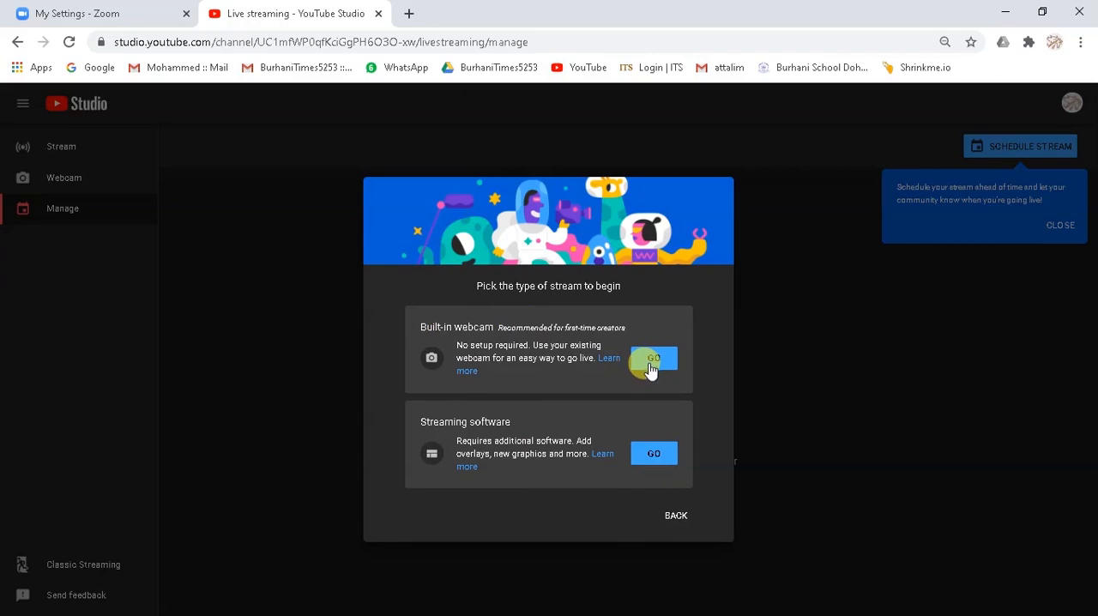
{"action": "left_click", "coordinate": [656, 357]}
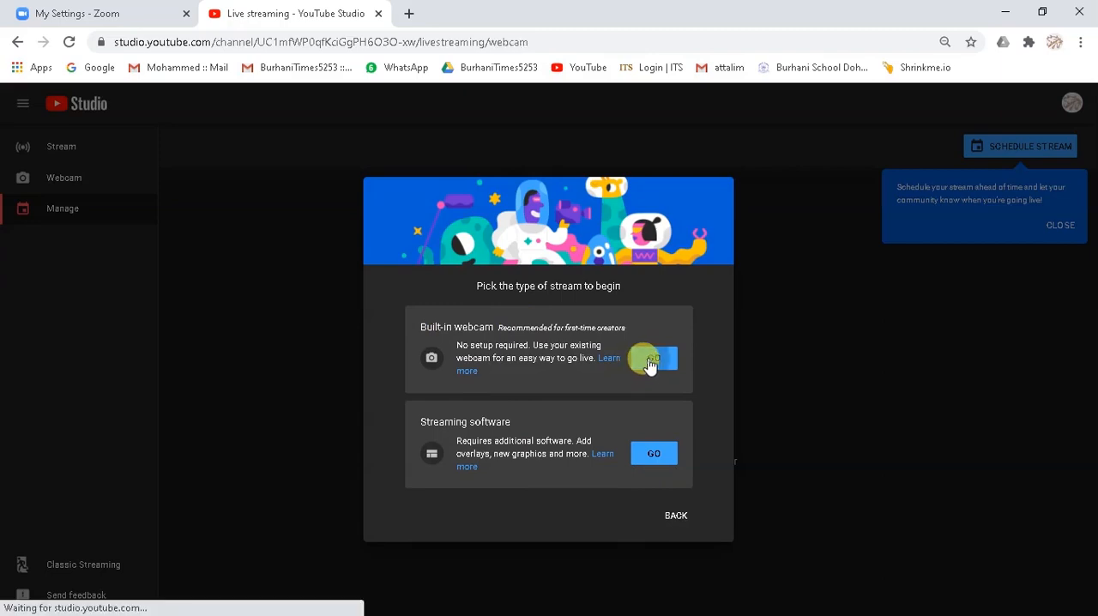
{"action": "left_click", "coordinate": [662, 358]}
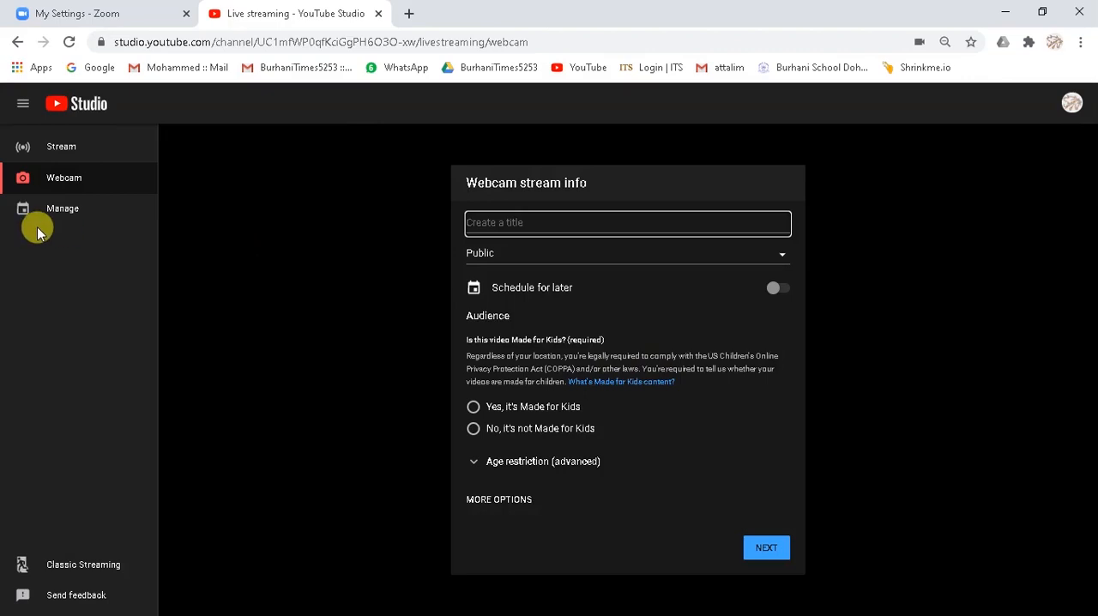
Start a scheduled stream from Manage, keeping it Public and moving the date to 4 Sep
{"action": "left_click", "coordinate": [62, 209]}
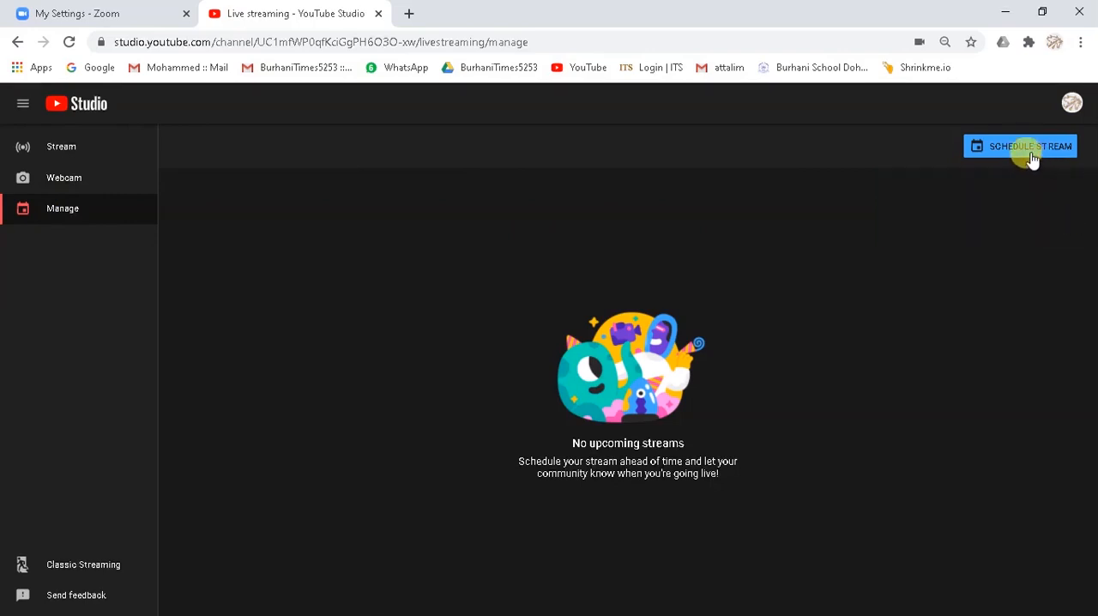
{"action": "left_click", "coordinate": [1022, 145]}
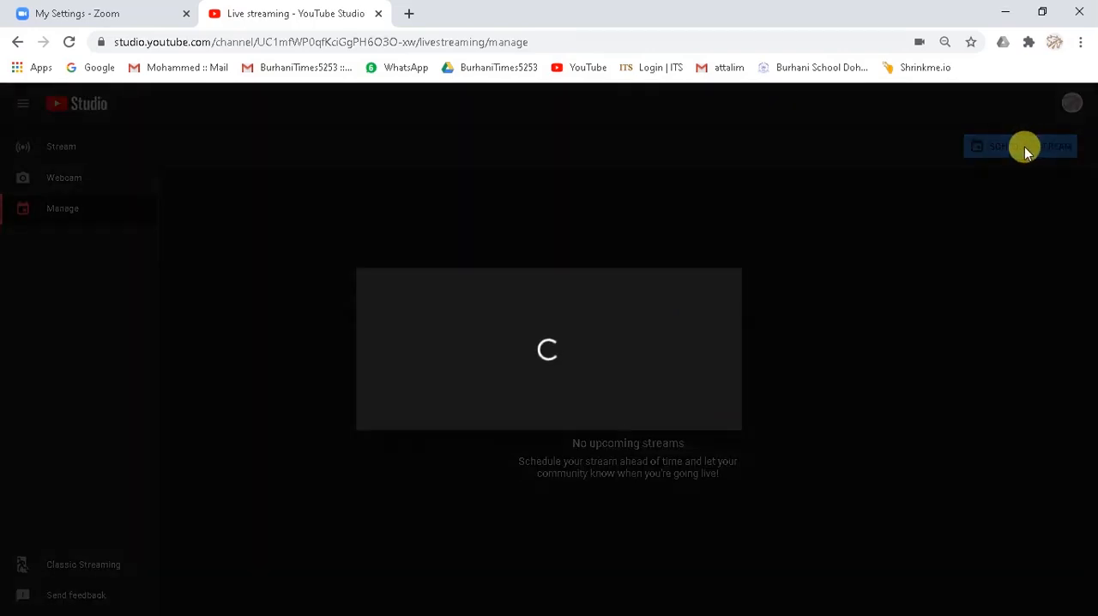
{"action": "left_click", "coordinate": [1019, 144]}
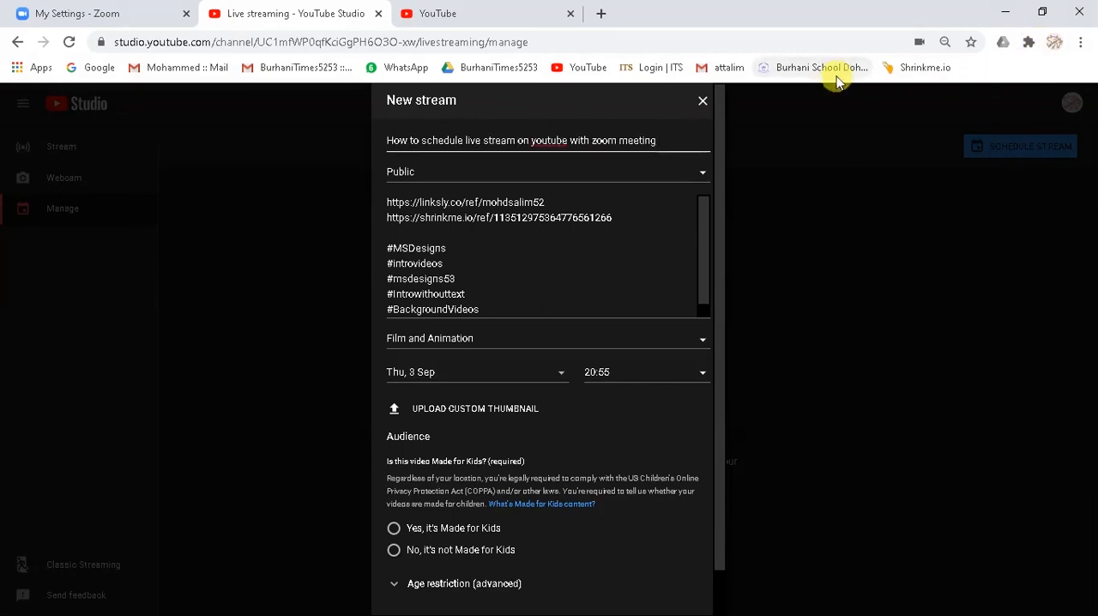
{"action": "left_click", "coordinate": [547, 170]}
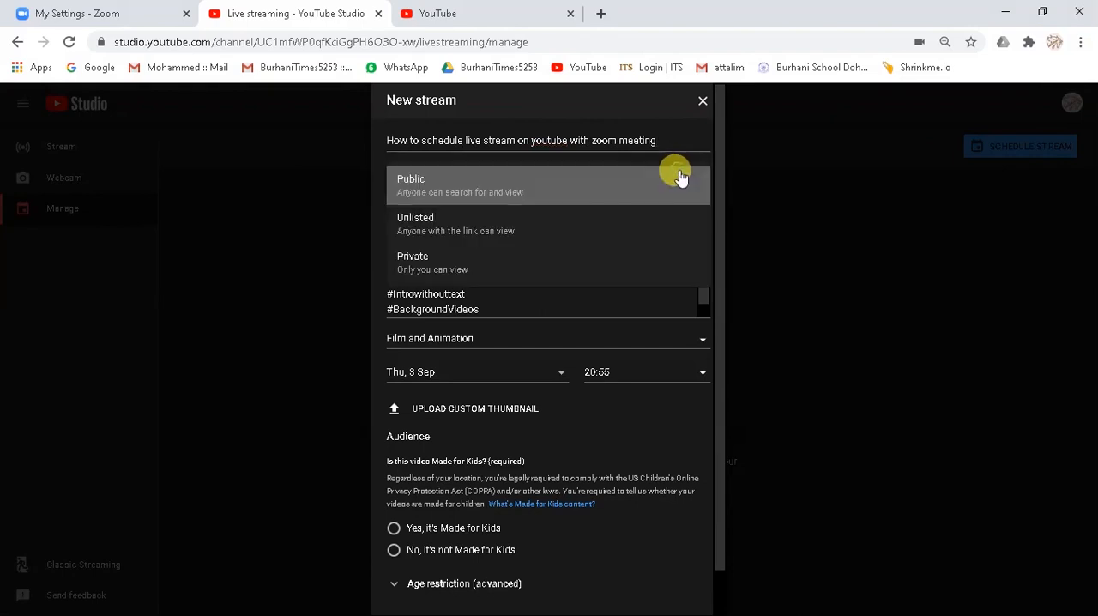
{"action": "left_click", "coordinate": [410, 178]}
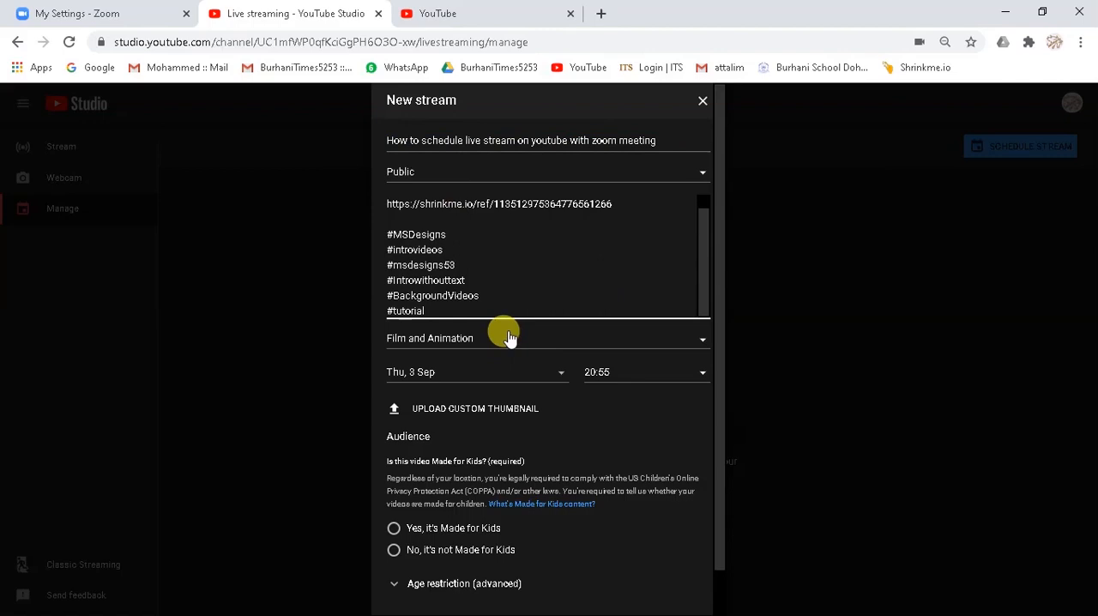
{"action": "left_click", "coordinate": [477, 370]}
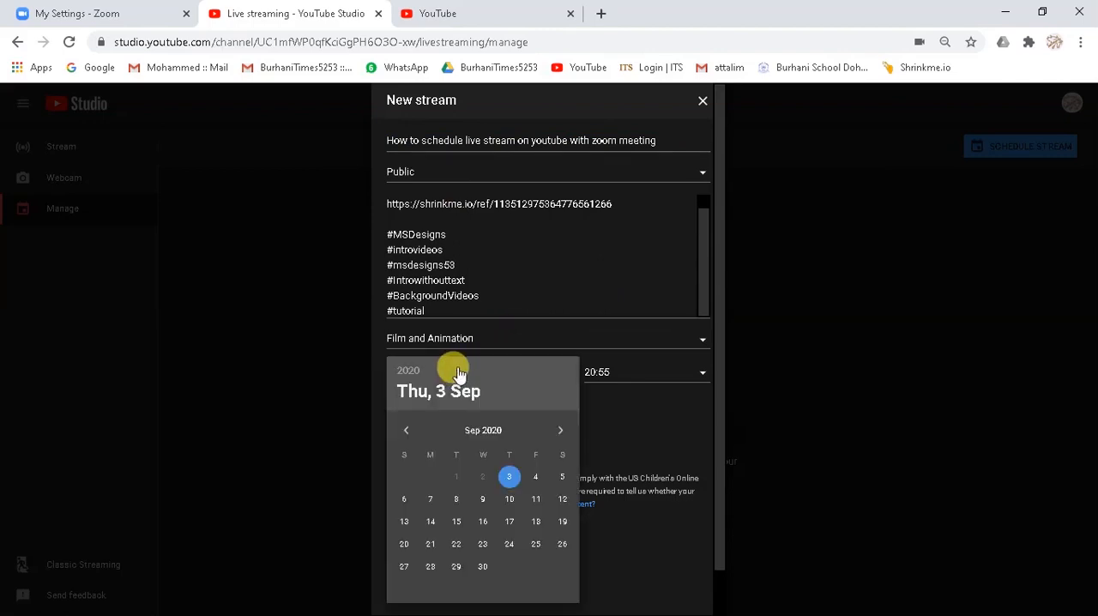
{"action": "left_click", "coordinate": [535, 477]}
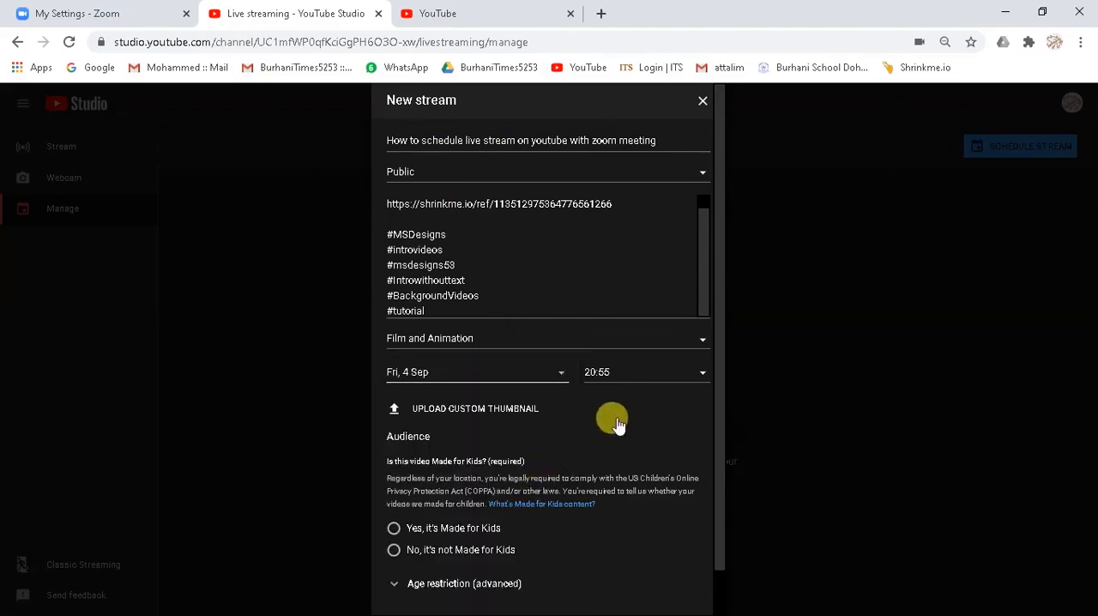
Upload a custom thumbnail from Pictures, mark it not Made for Kids and create the stream
{"action": "left_click", "coordinate": [645, 370]}
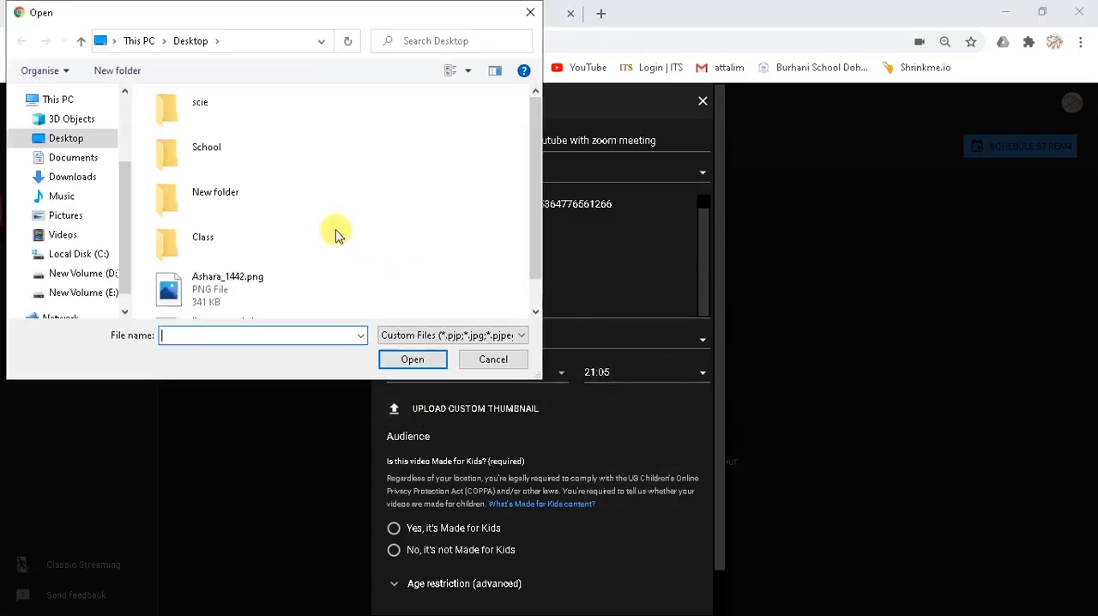
{"action": "left_click", "coordinate": [65, 216]}
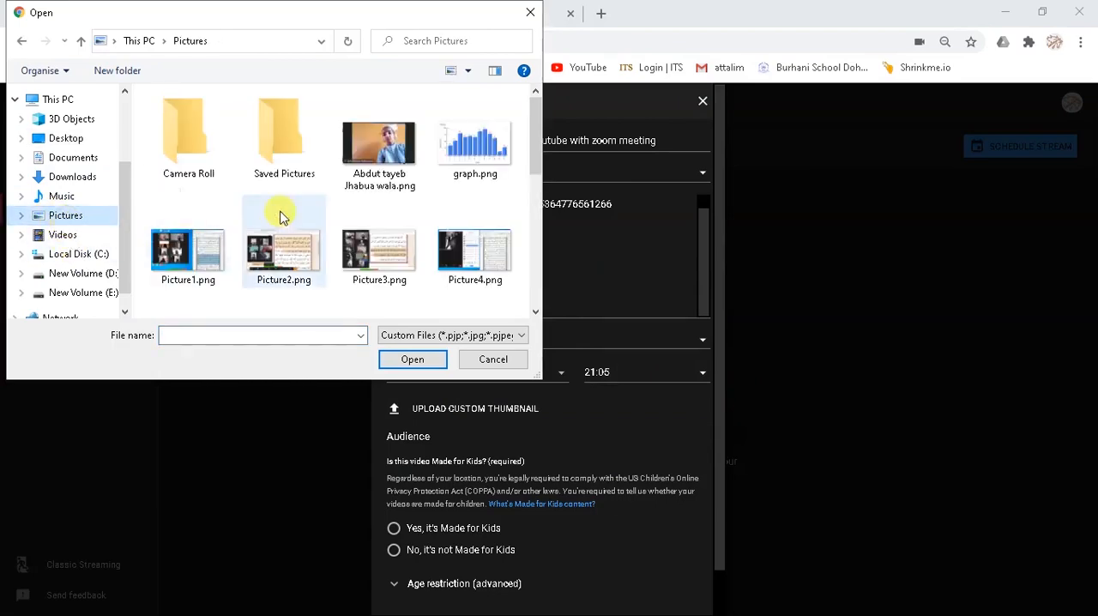
{"action": "scroll", "scroll_direction": "down", "scroll_amount": 3}
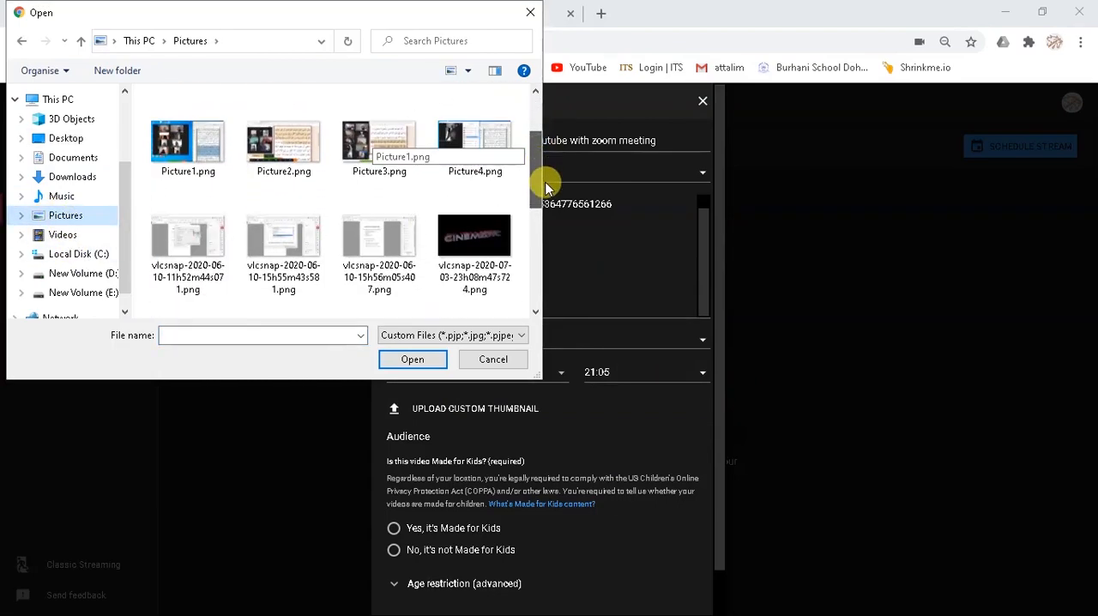
{"action": "scroll", "scroll_direction": "down", "scroll_amount": 3}
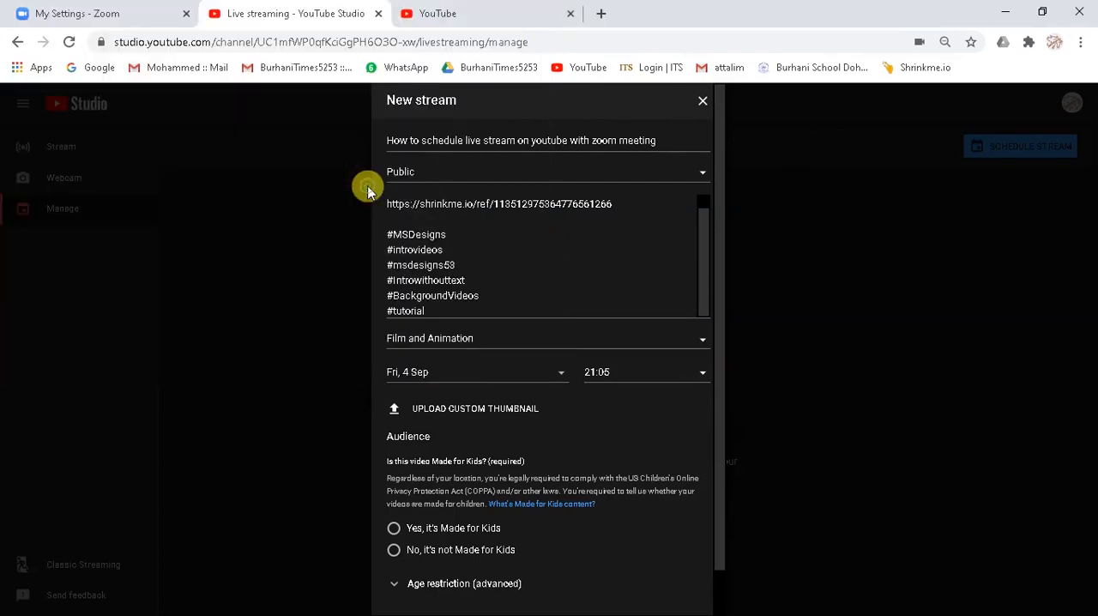
{"action": "left_click", "coordinate": [395, 408]}
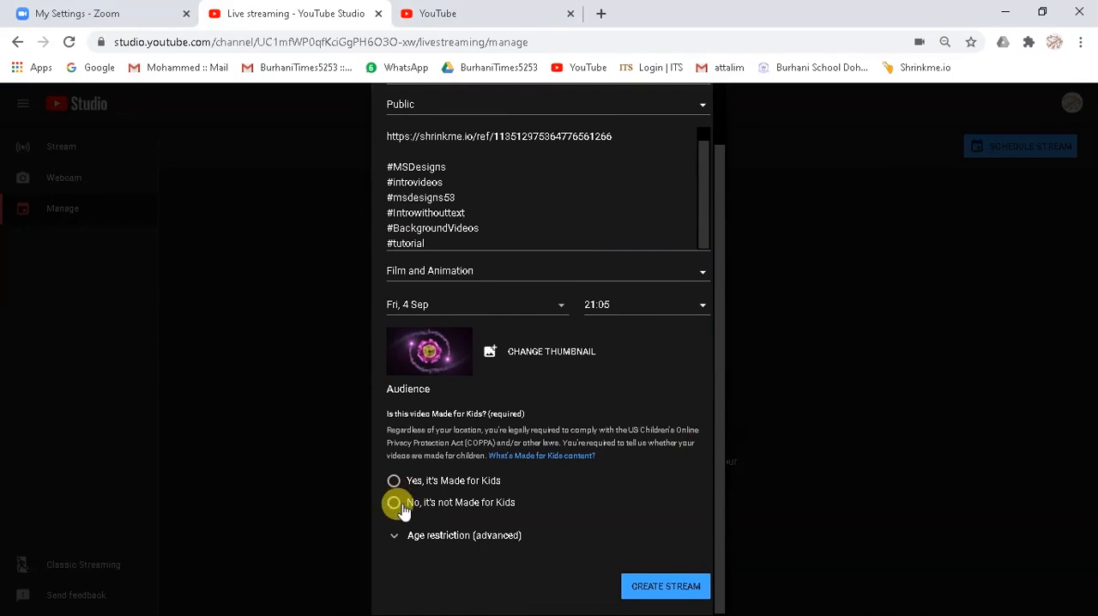
{"action": "left_click", "coordinate": [393, 502]}
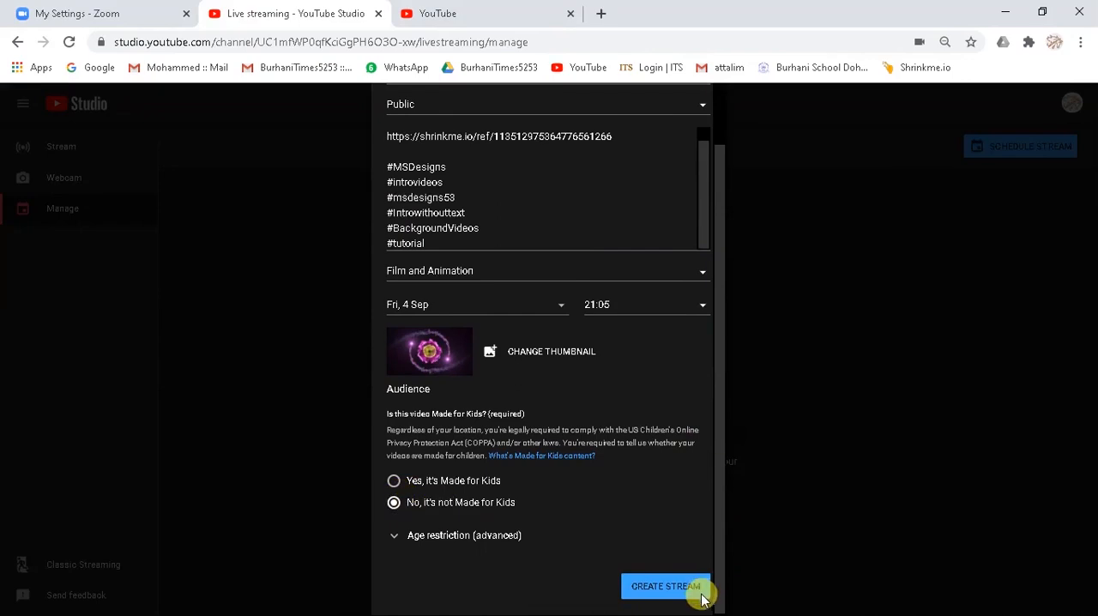
{"action": "left_click", "coordinate": [667, 585]}
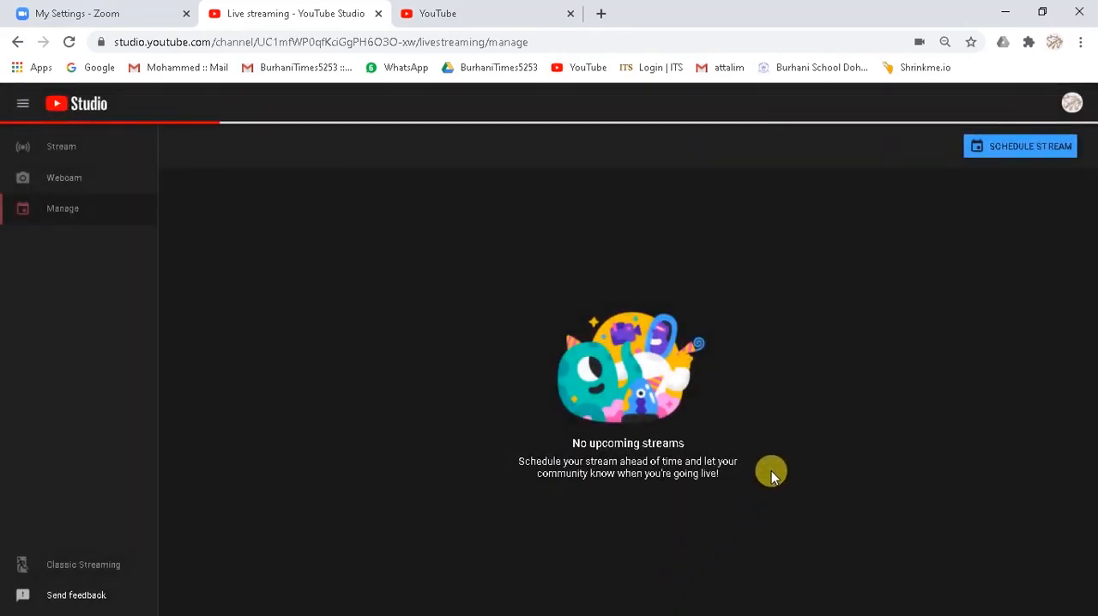
{"action": "mouse_move", "coordinate": [748, 440]}
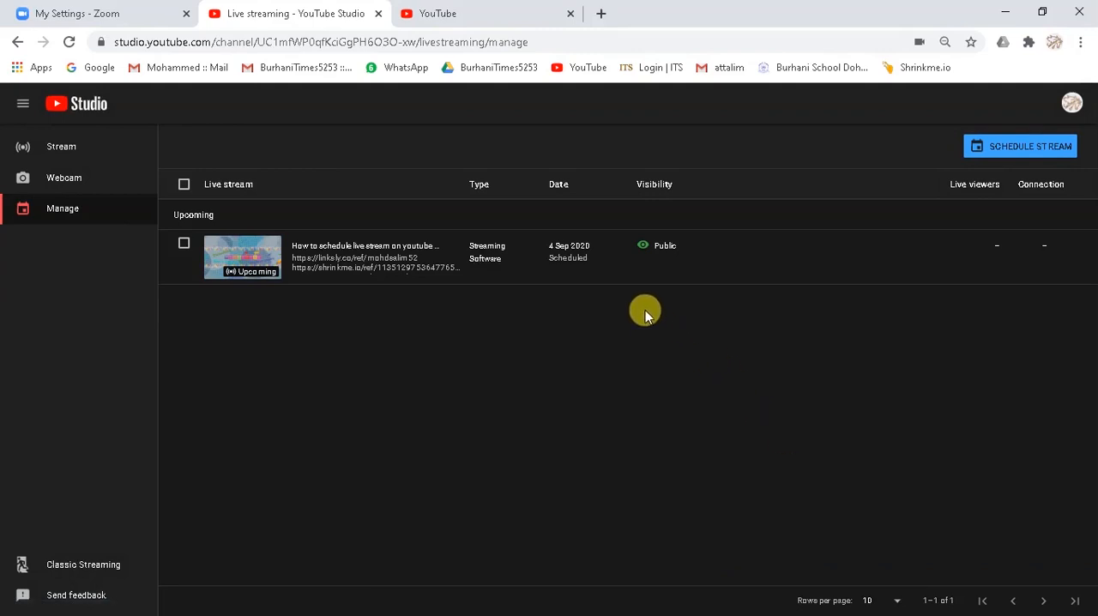
{"action": "mouse_move", "coordinate": [347, 251]}
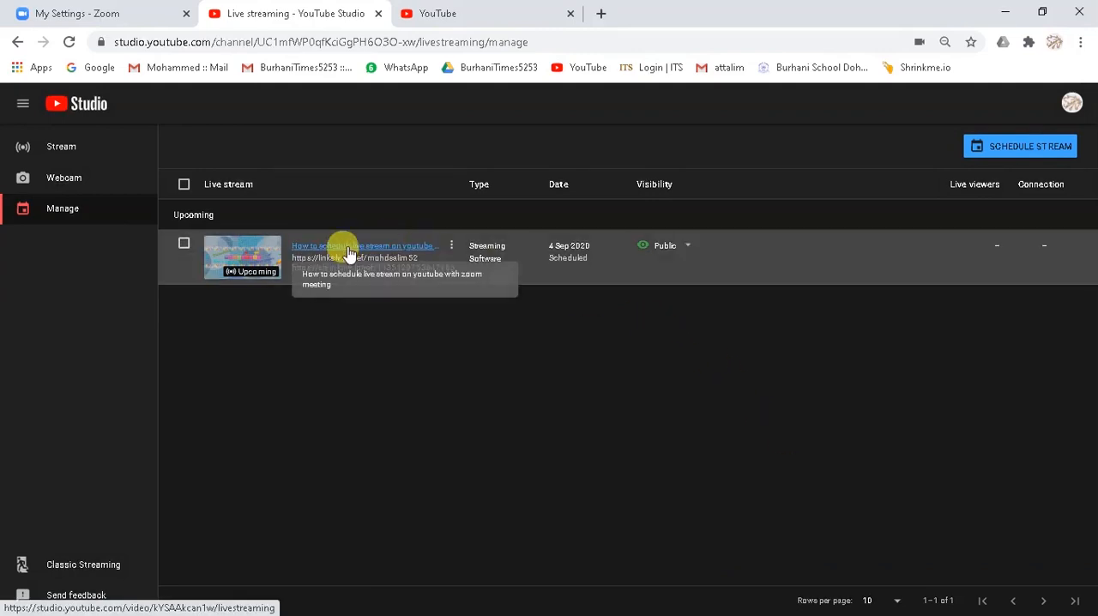
Enter the scheduled stream's control room showing its stream key and server URL
{"action": "left_click", "coordinate": [347, 247]}
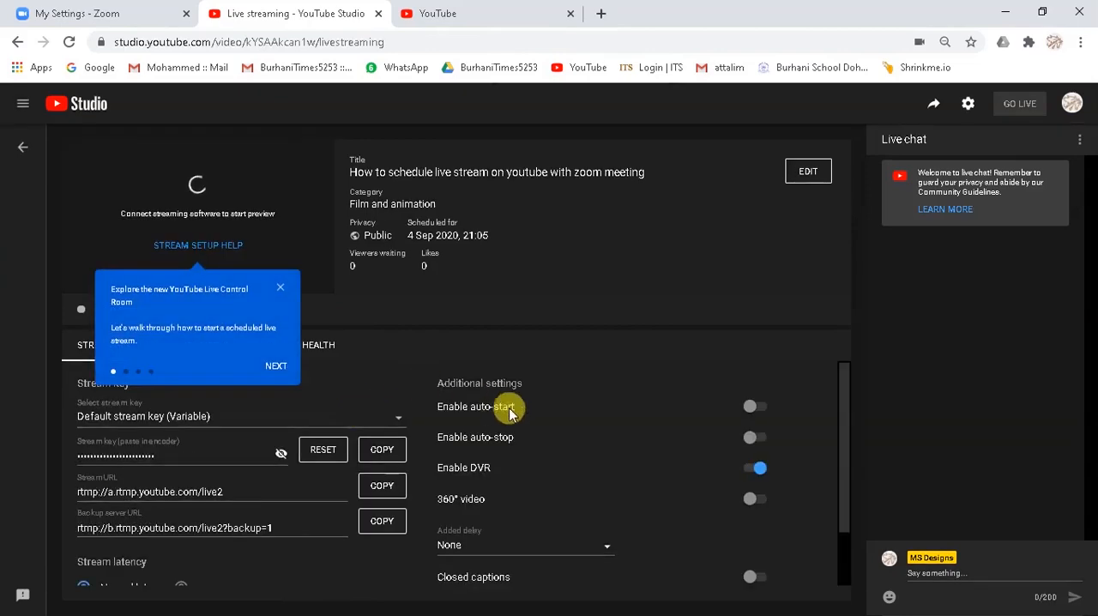
{"action": "scroll", "scroll_direction": "down", "scroll_amount": 3}
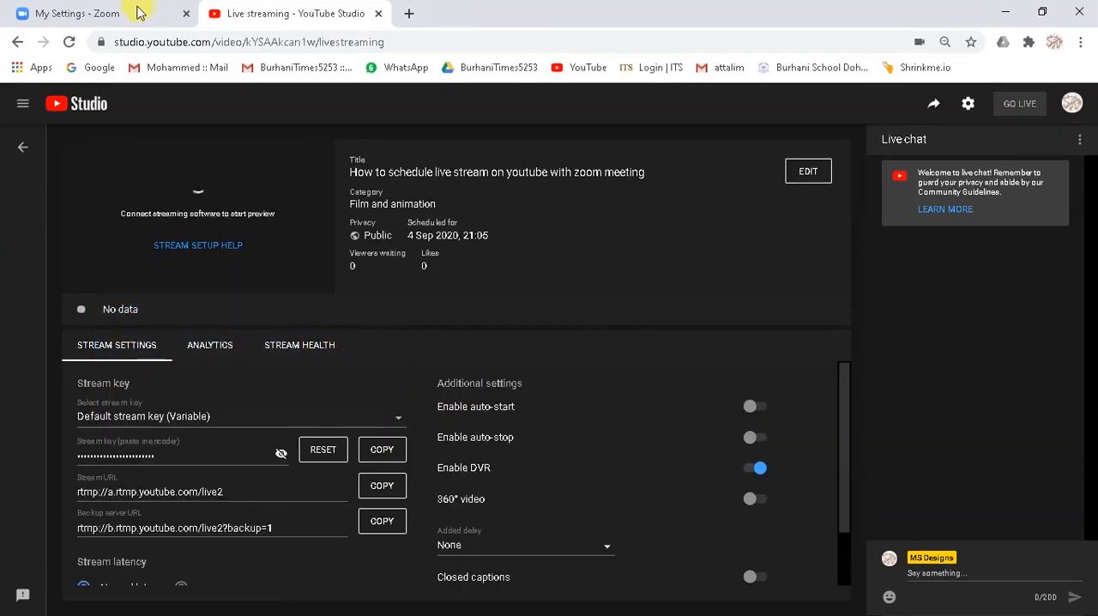
Schedule a Zoom meeting titled 'How to schedule live stream on youtube with zoom meeting'
{"action": "left_click", "coordinate": [94, 13]}
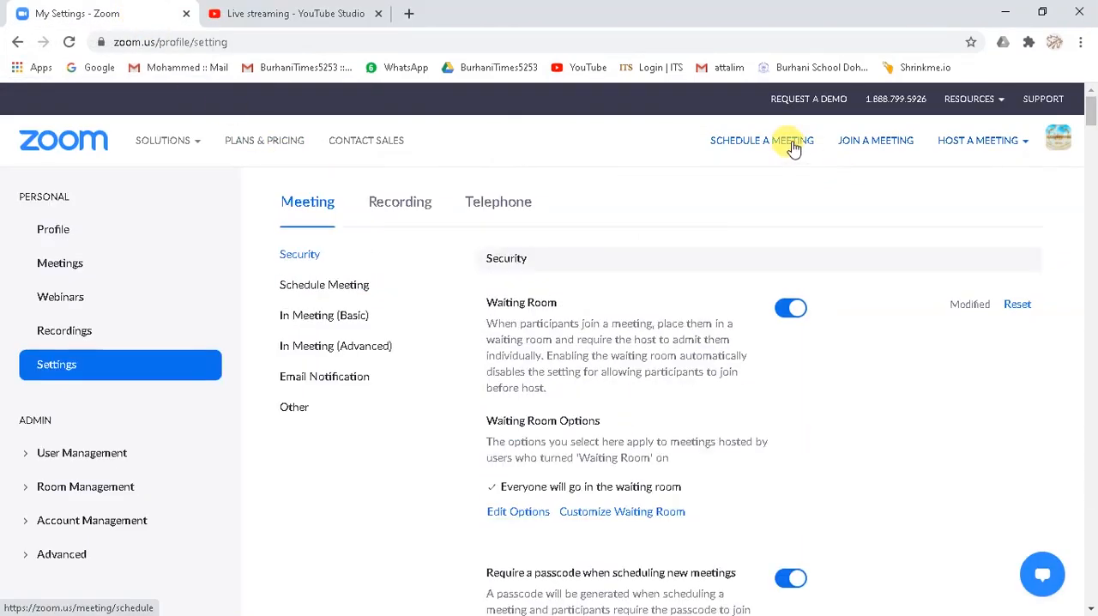
{"action": "left_click", "coordinate": [762, 141]}
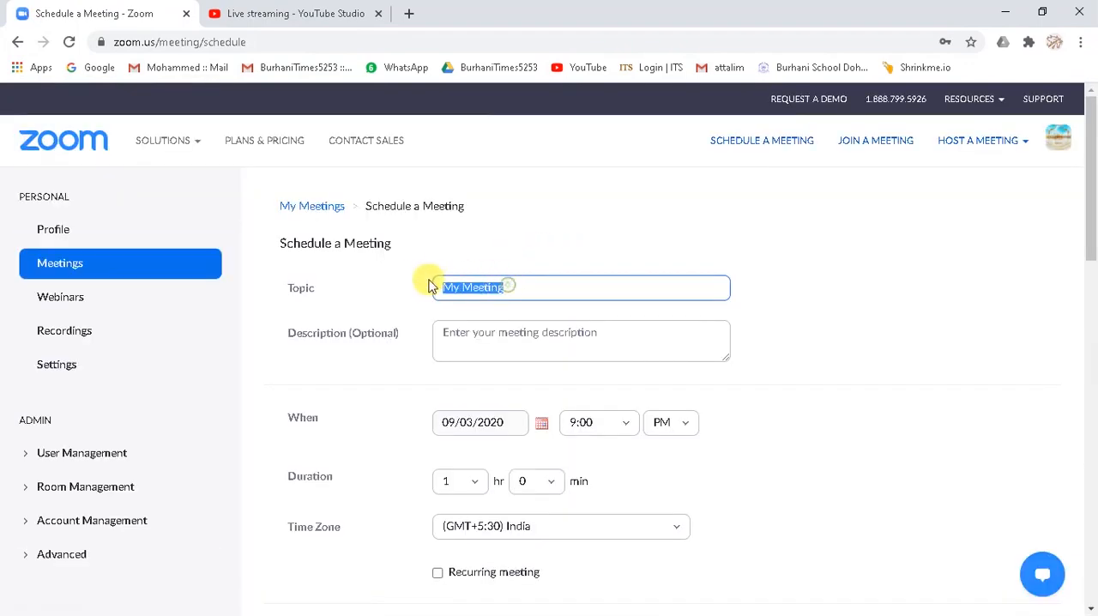
{"action": "type", "text": "How to schedule"}
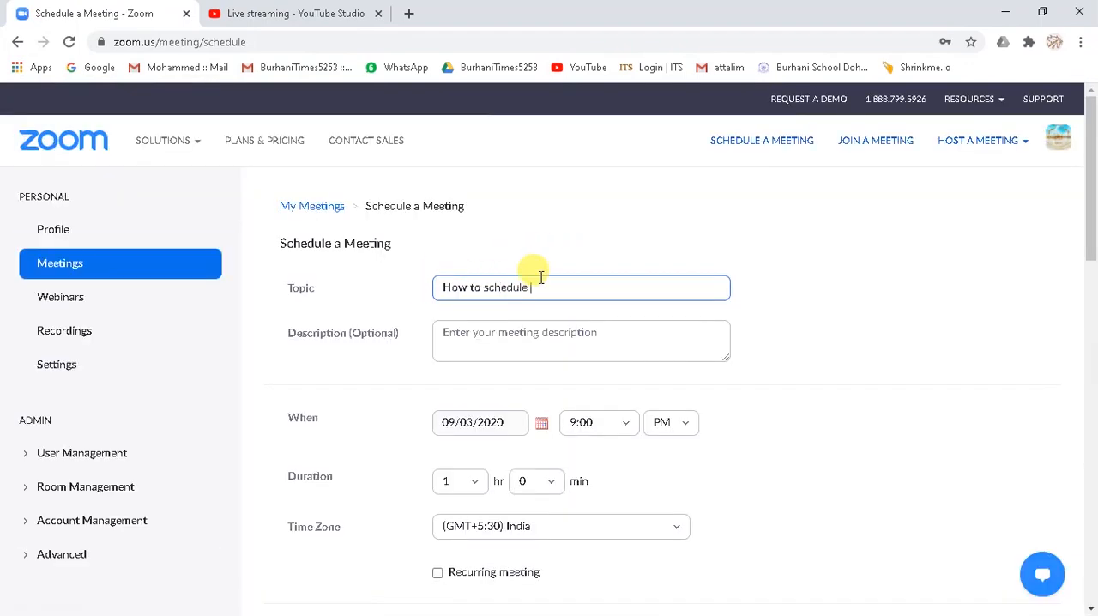
{"action": "type", "text": "live stream on youtube with zoom me"}
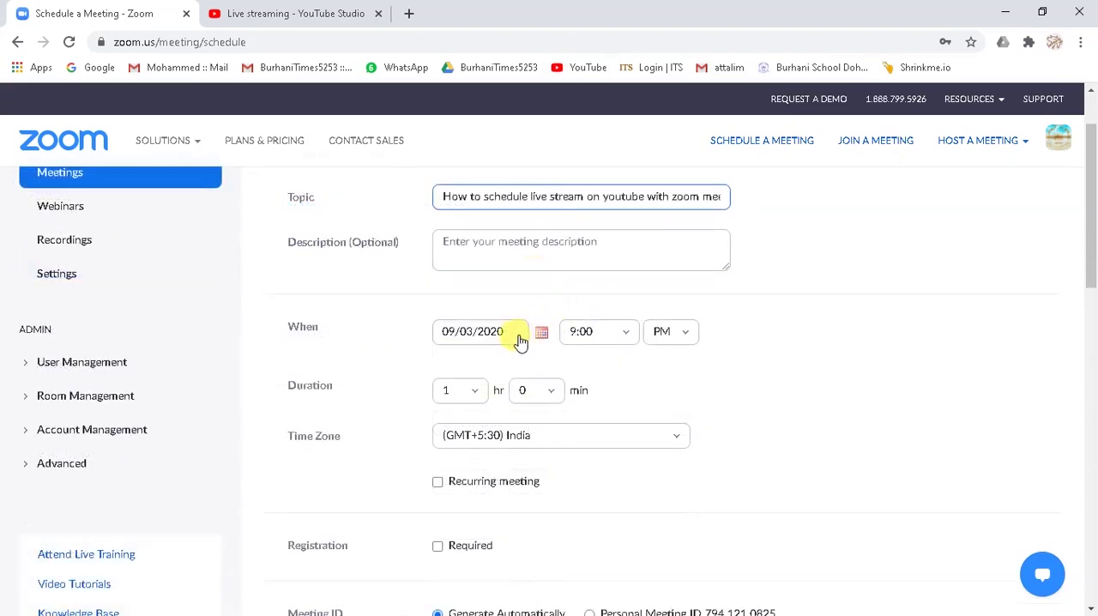
Pick the meeting date for 9:00 PM and save the meeting
{"action": "left_click", "coordinate": [550, 398]}
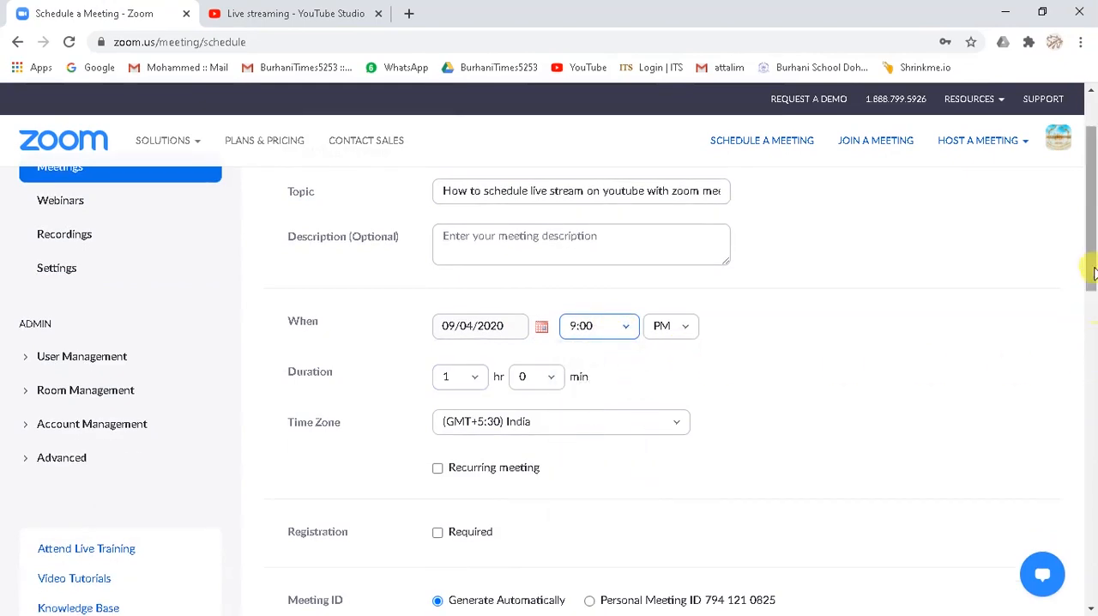
{"action": "scroll", "scroll_direction": "down", "scroll_amount": 3}
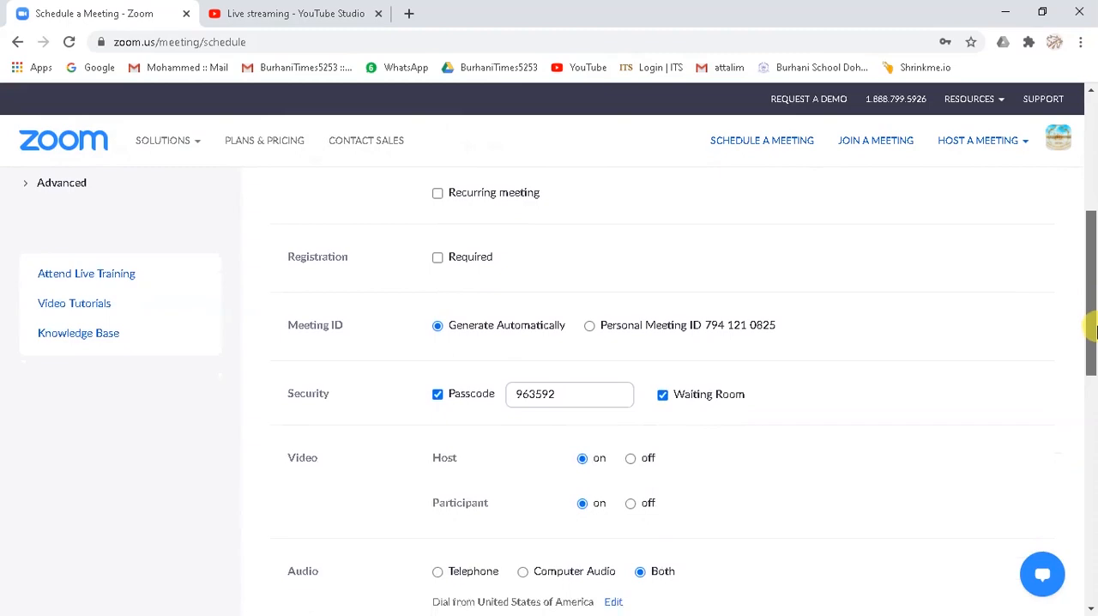
{"action": "scroll", "scroll_direction": "down", "scroll_amount": 3}
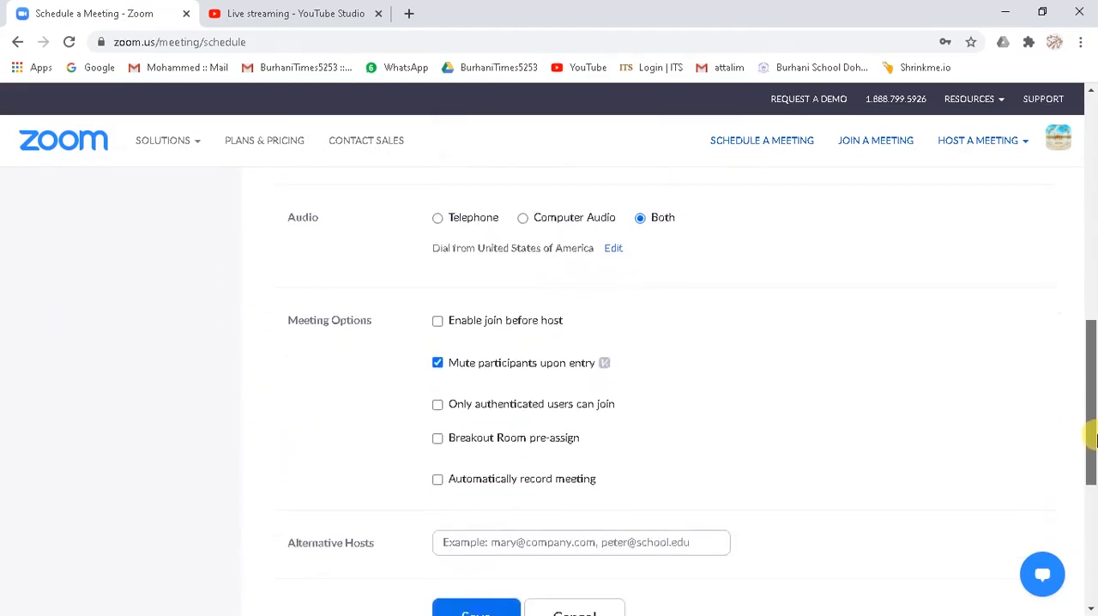
{"action": "scroll", "scroll_direction": "down", "scroll_amount": 3}
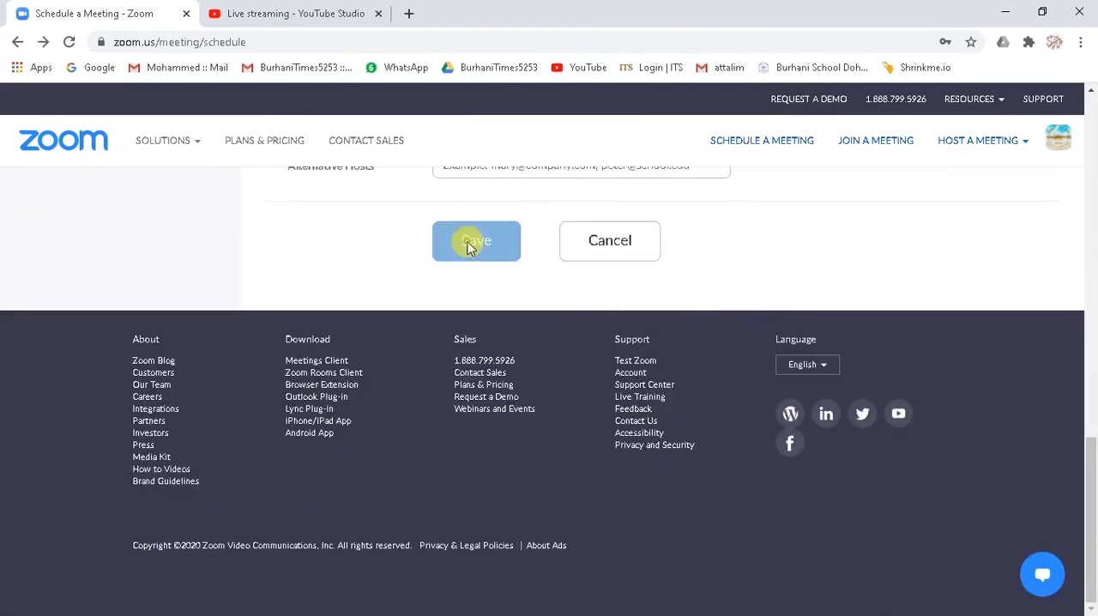
{"action": "left_click", "coordinate": [477, 240]}
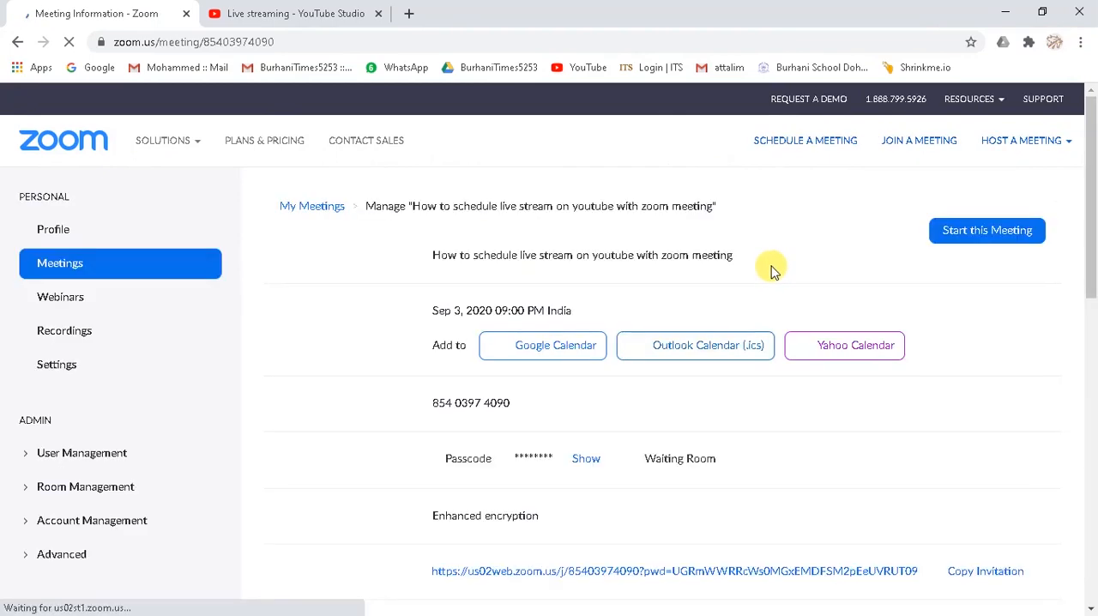
From the meeting's Live Streaming tab, bring up the Add Live Stream Service form
{"action": "scroll", "scroll_direction": "down", "scroll_amount": 3}
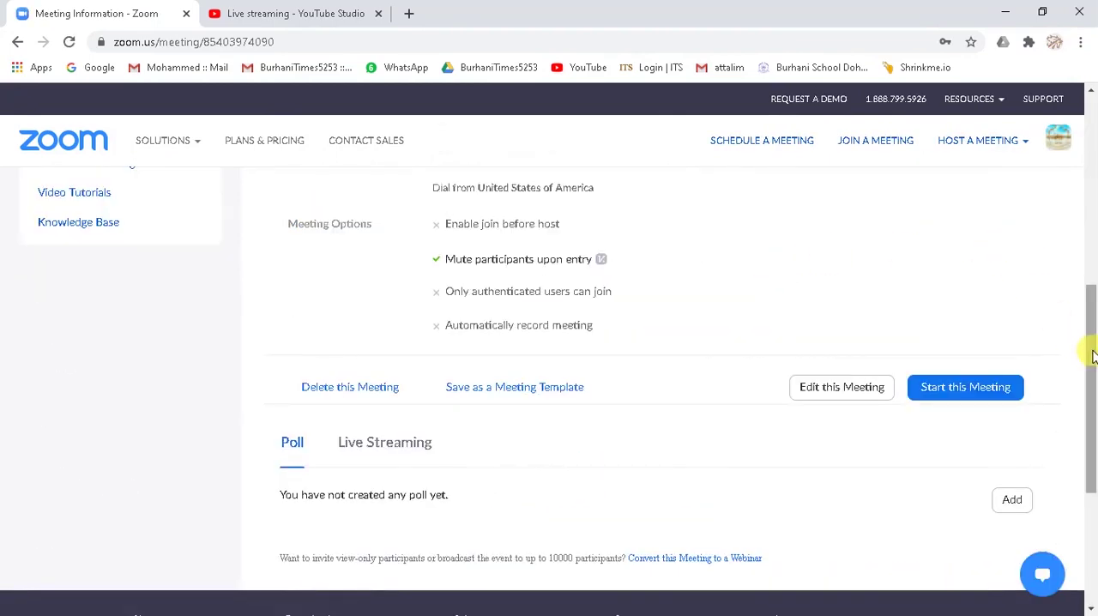
{"action": "scroll", "scroll_direction": "down", "scroll_amount": 3}
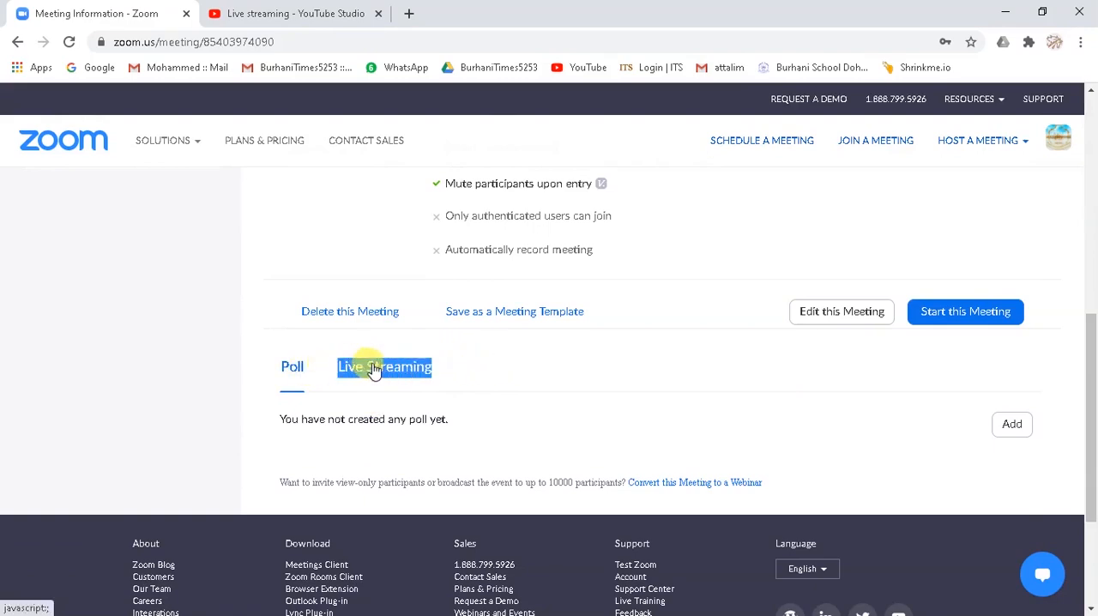
{"action": "left_click", "coordinate": [383, 367]}
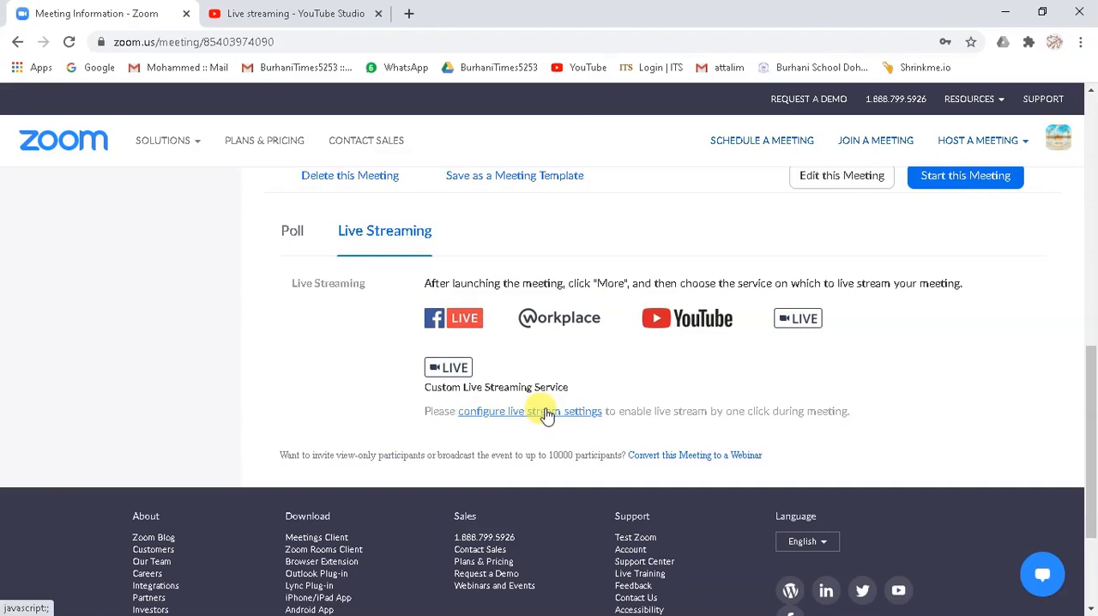
{"action": "left_click", "coordinate": [528, 412]}
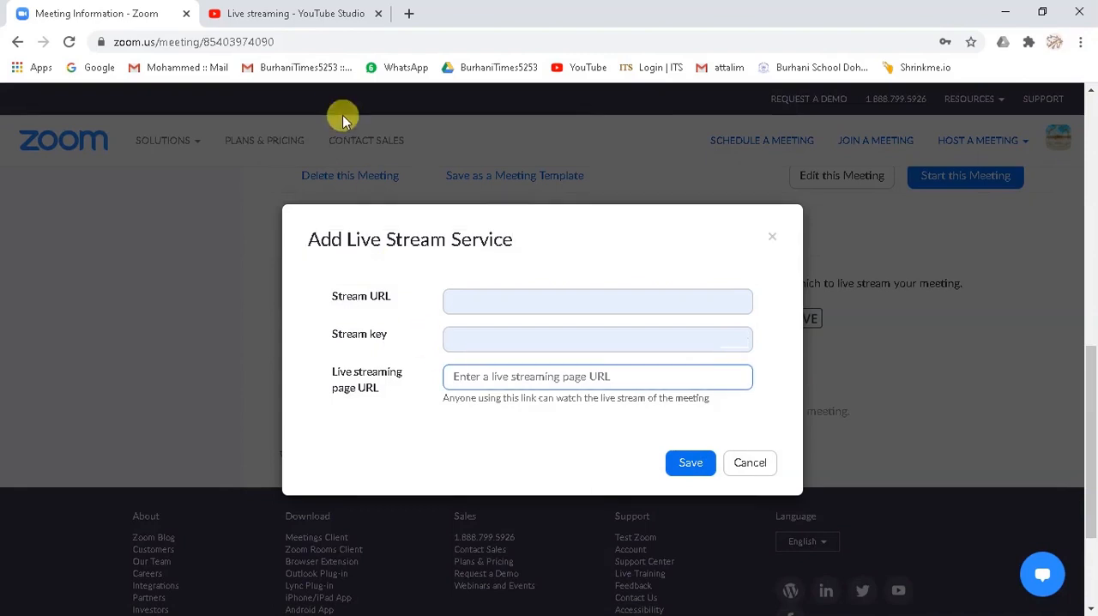
Paste YouTube's stream URL rtmp://a.rtmp.youtube.com/live2 and copy the stream key into the form
{"action": "left_click", "coordinate": [295, 14]}
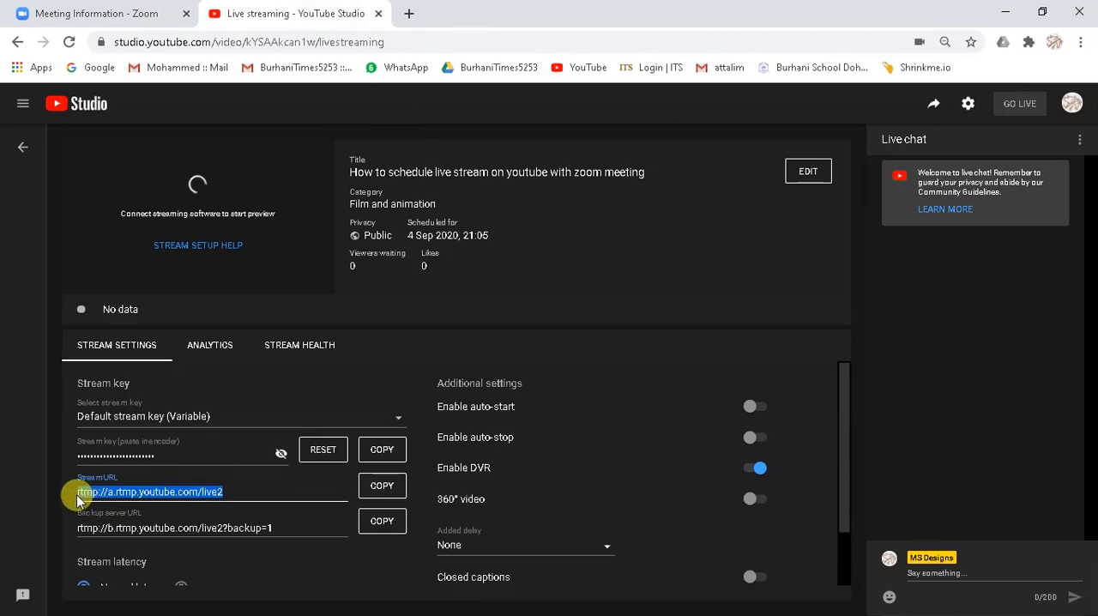
{"action": "left_click", "coordinate": [381, 484]}
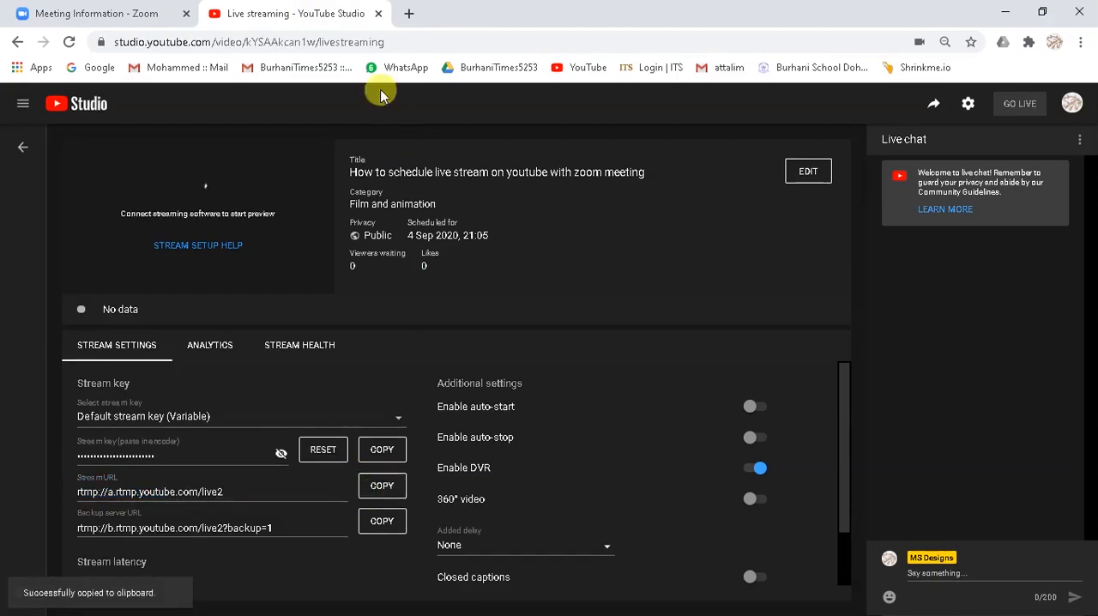
{"action": "left_click", "coordinate": [103, 13]}
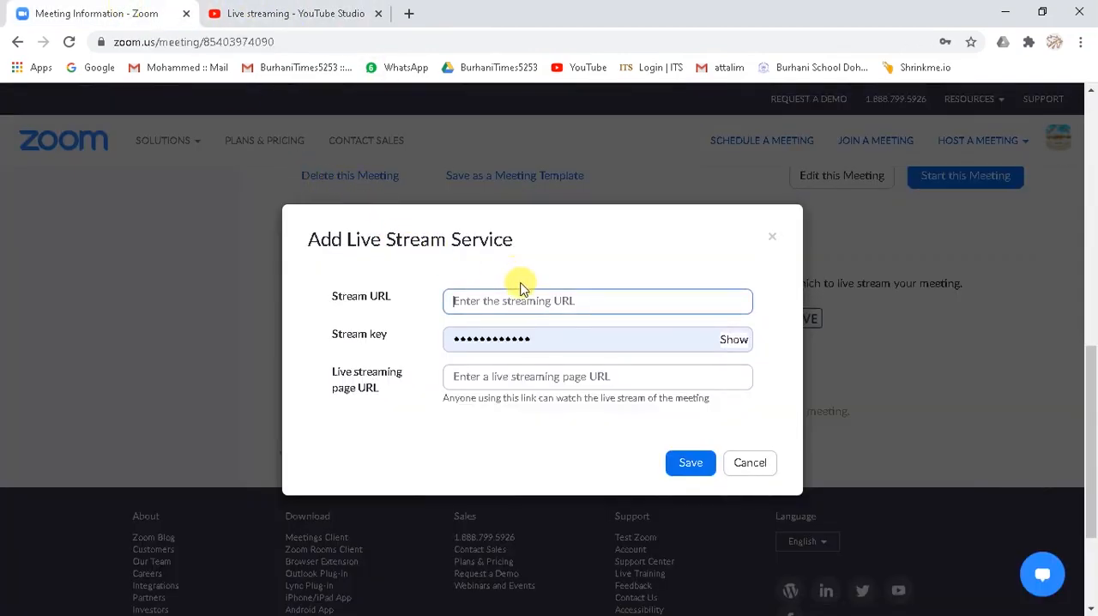
{"action": "type", "text": "rtmp://a.rtmp.youtube.com/live2"}
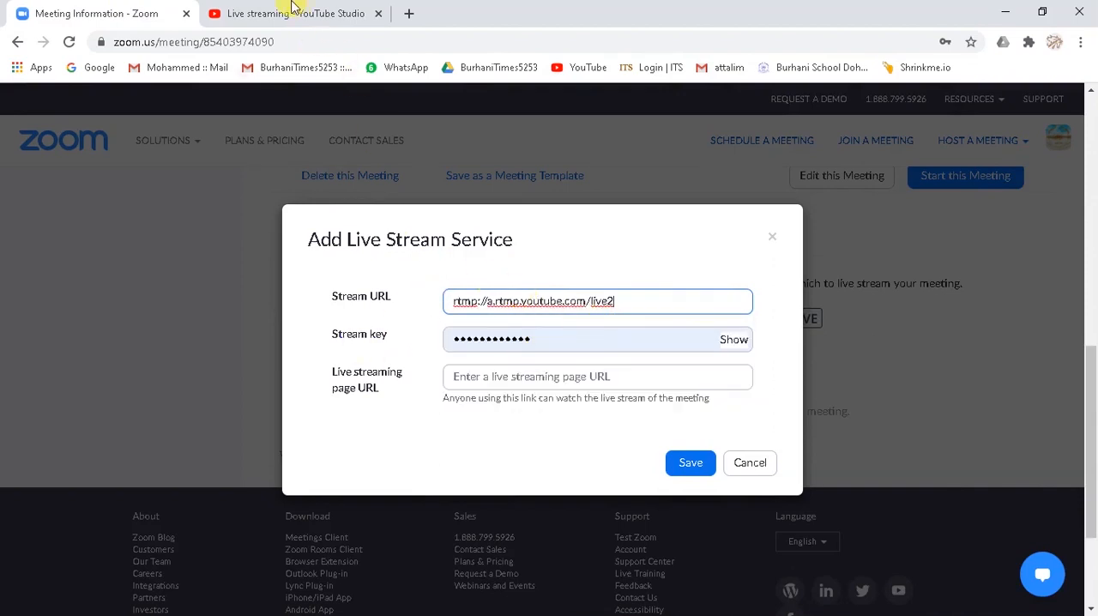
{"action": "left_click", "coordinate": [295, 13]}
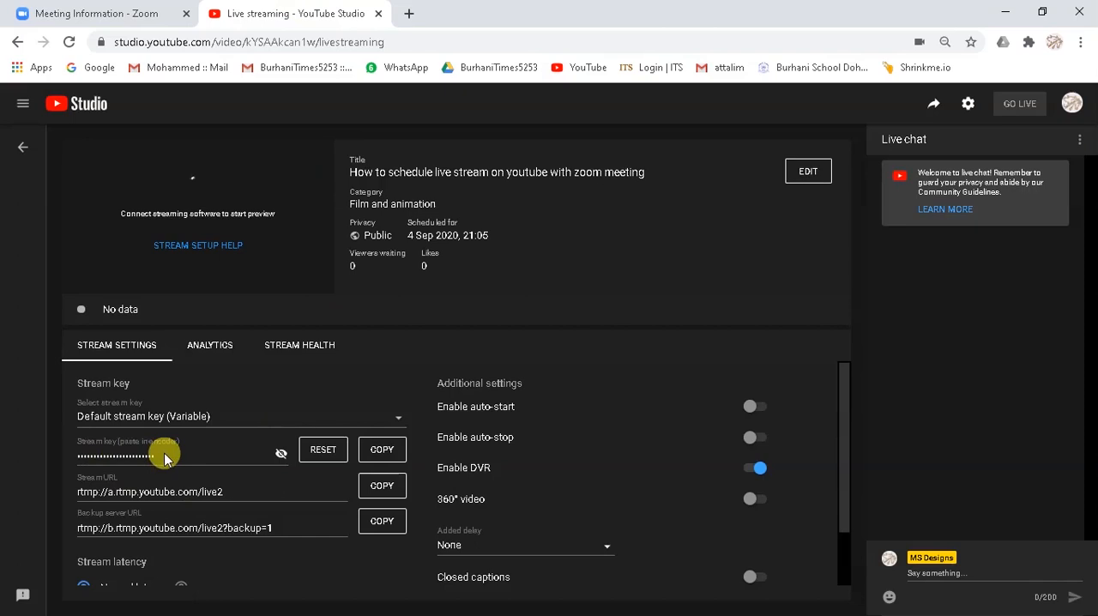
{"action": "left_click", "coordinate": [381, 449]}
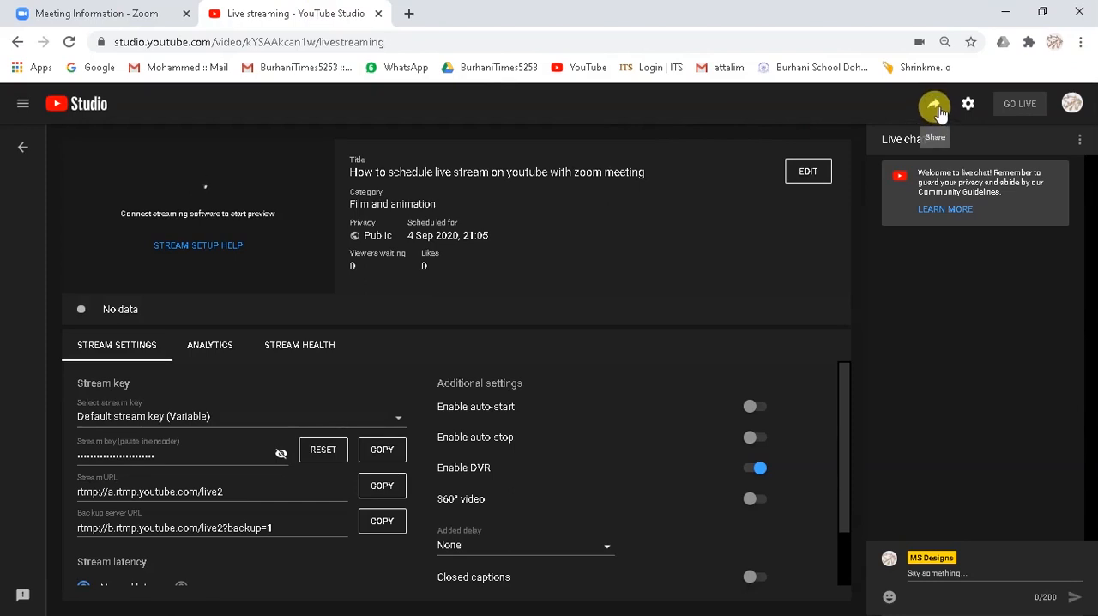
{"action": "left_click", "coordinate": [933, 103]}
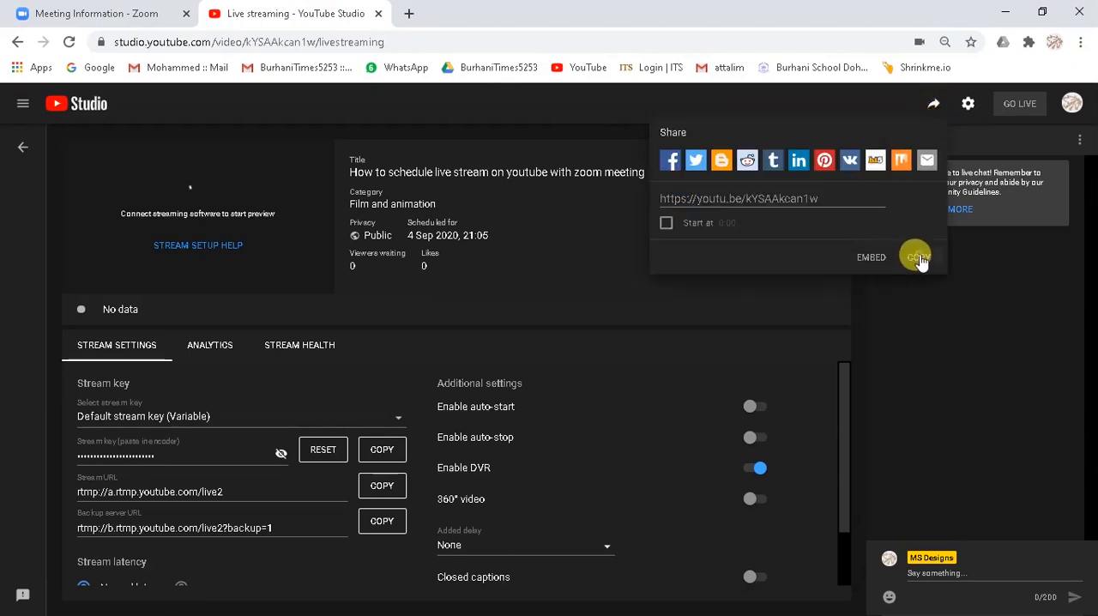
{"action": "left_click", "coordinate": [103, 14]}
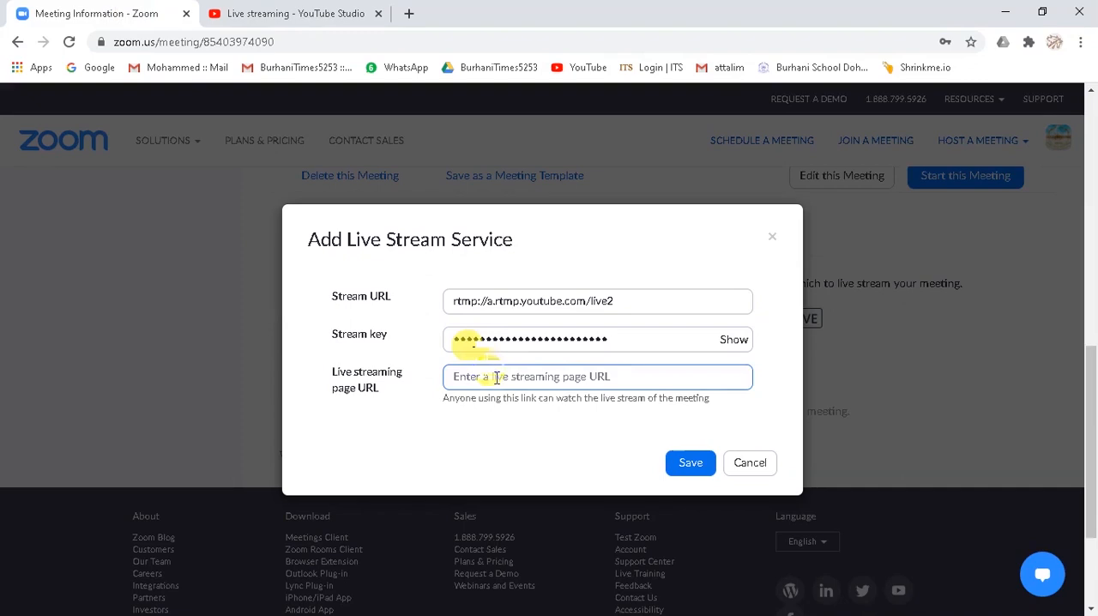
{"action": "type", "text": "https://youtu.be/kYSAAkcan1w"}
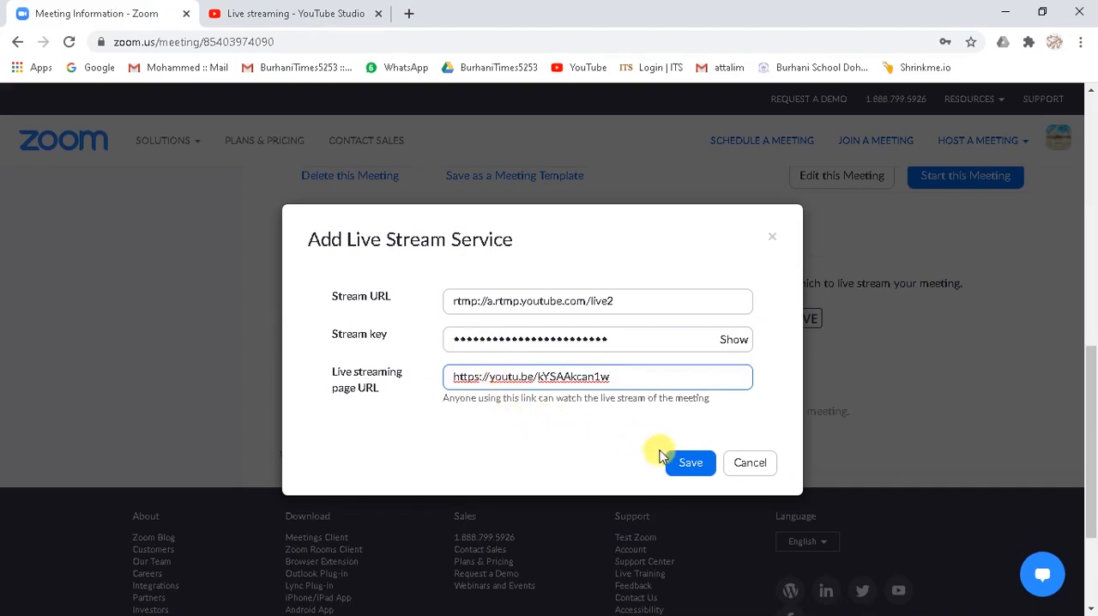
{"action": "left_click", "coordinate": [690, 463]}
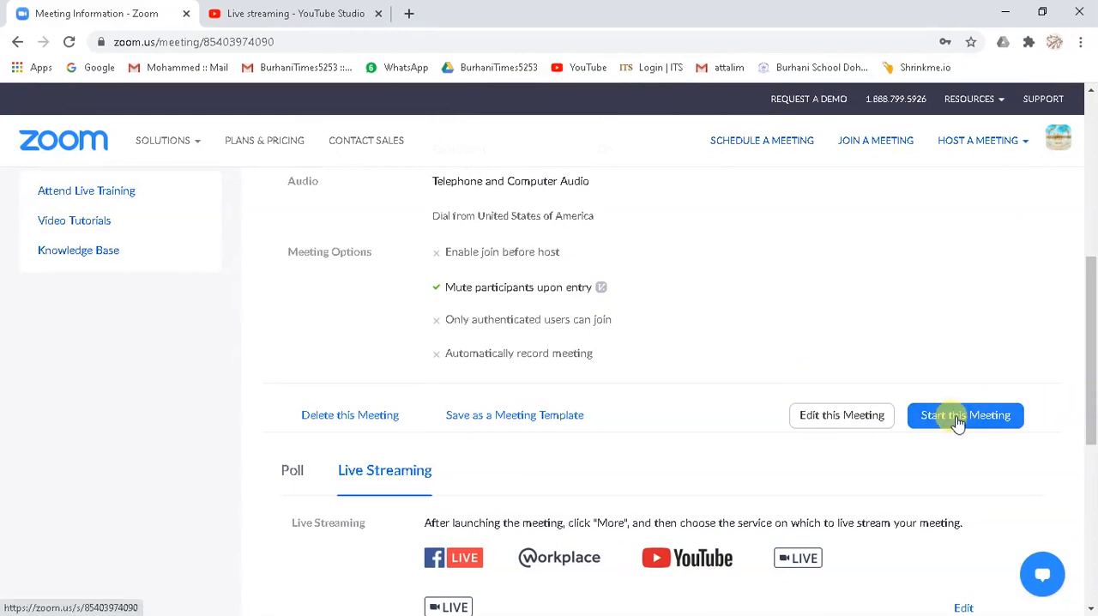
Start the scheduled meeting in the Zoom desktop app and show its More menu with live streaming options
{"action": "left_click", "coordinate": [964, 415]}
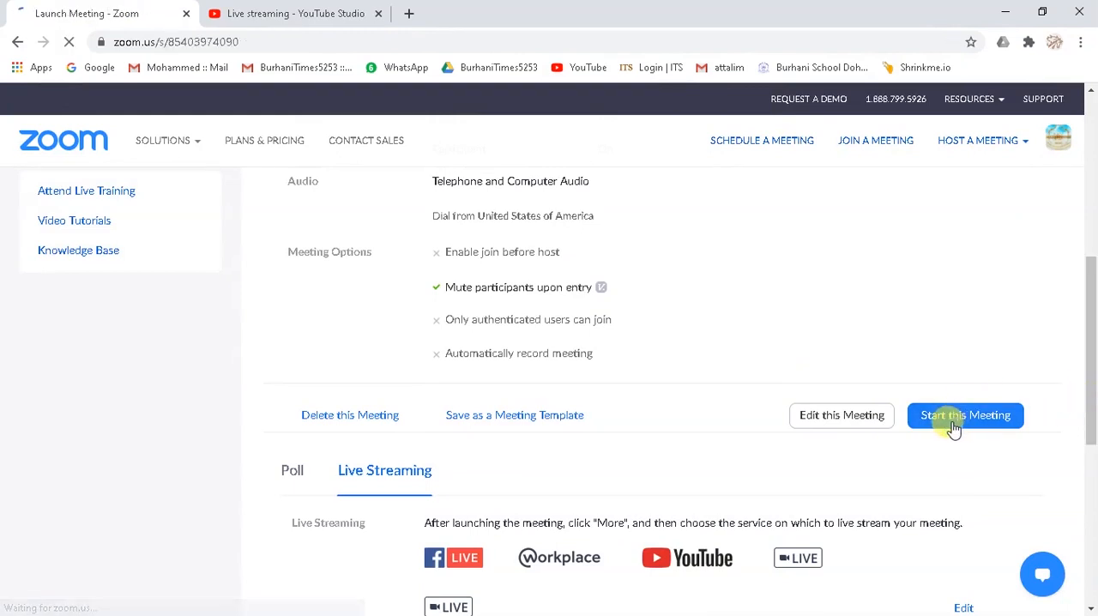
{"action": "left_click", "coordinate": [964, 416]}
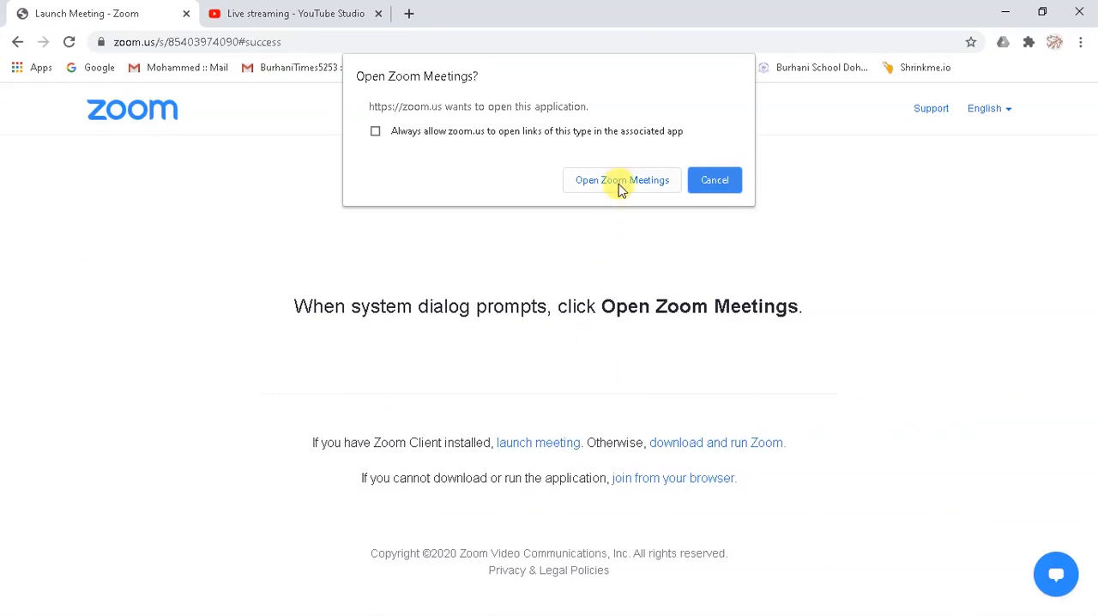
{"action": "left_click", "coordinate": [621, 180]}
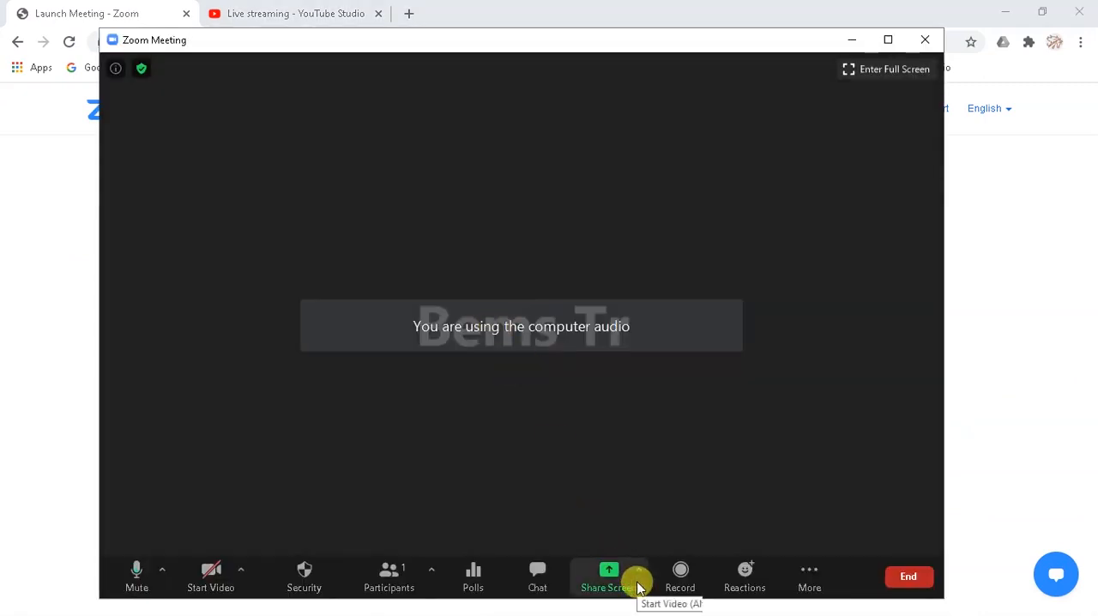
{"action": "mouse_move", "coordinate": [814, 577]}
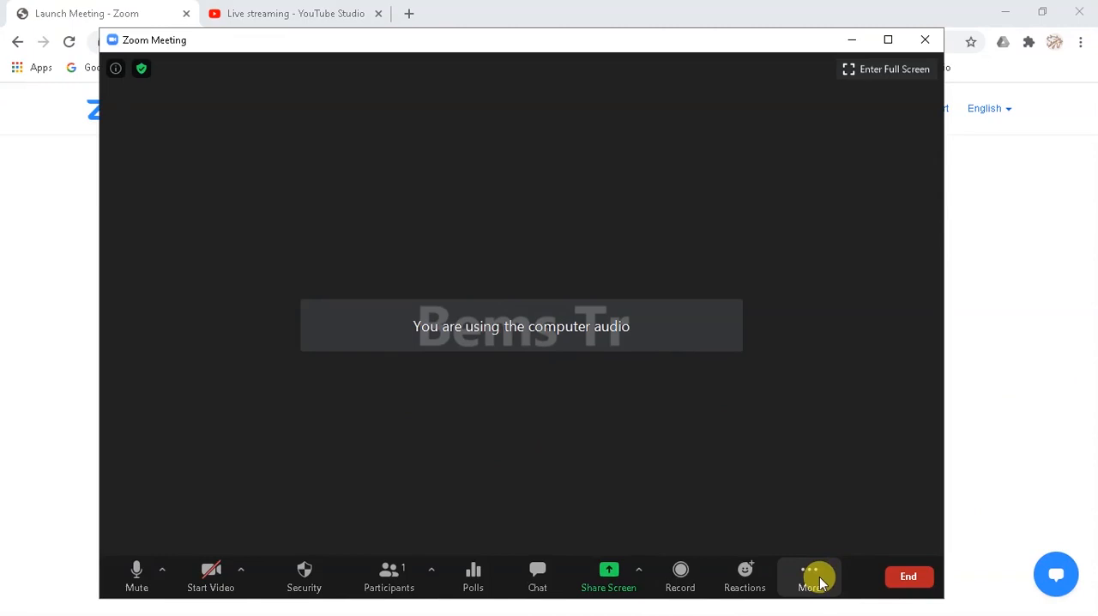
{"action": "left_click", "coordinate": [809, 576]}
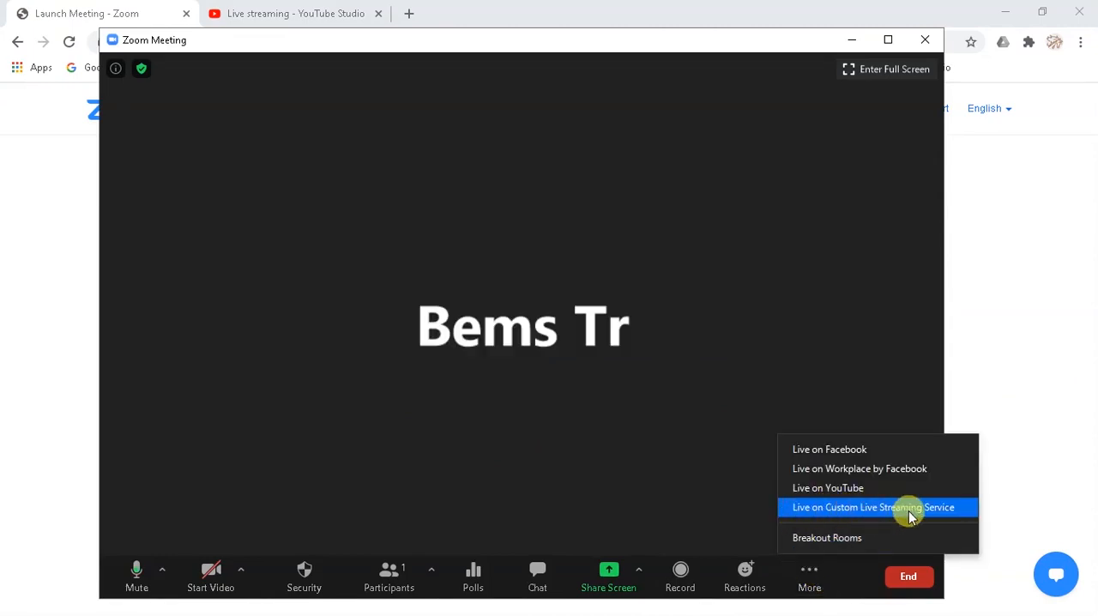
{"action": "mouse_move", "coordinate": [820, 525]}
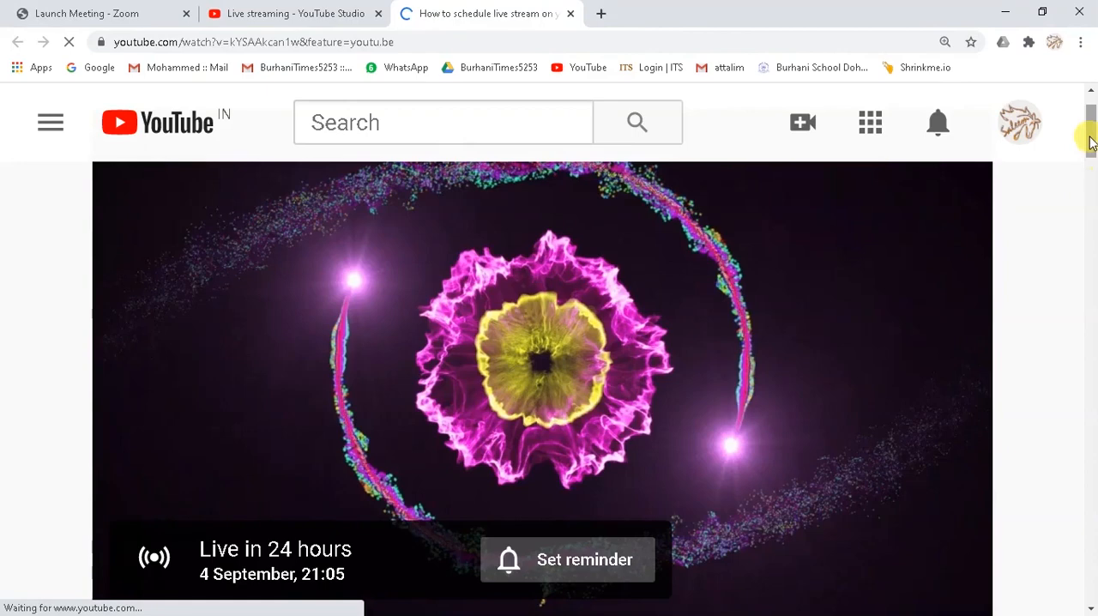
Scroll the stream's watch page to the player, set to go live 4 September at 21:05
{"action": "scroll", "scroll_direction": "down", "scroll_amount": 3}
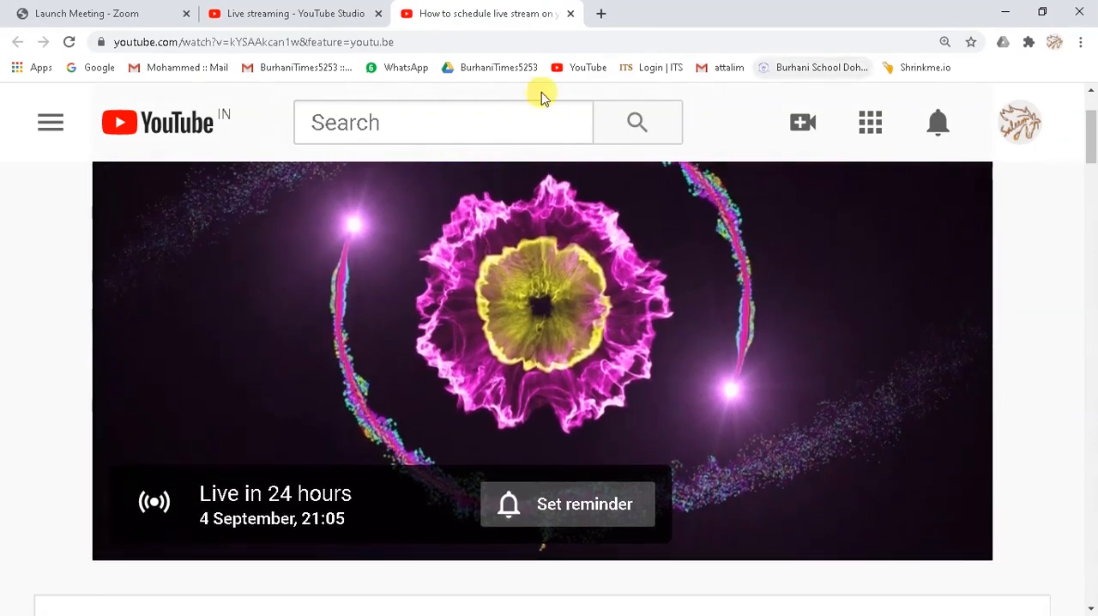
{"action": "mouse_move", "coordinate": [300, 6]}
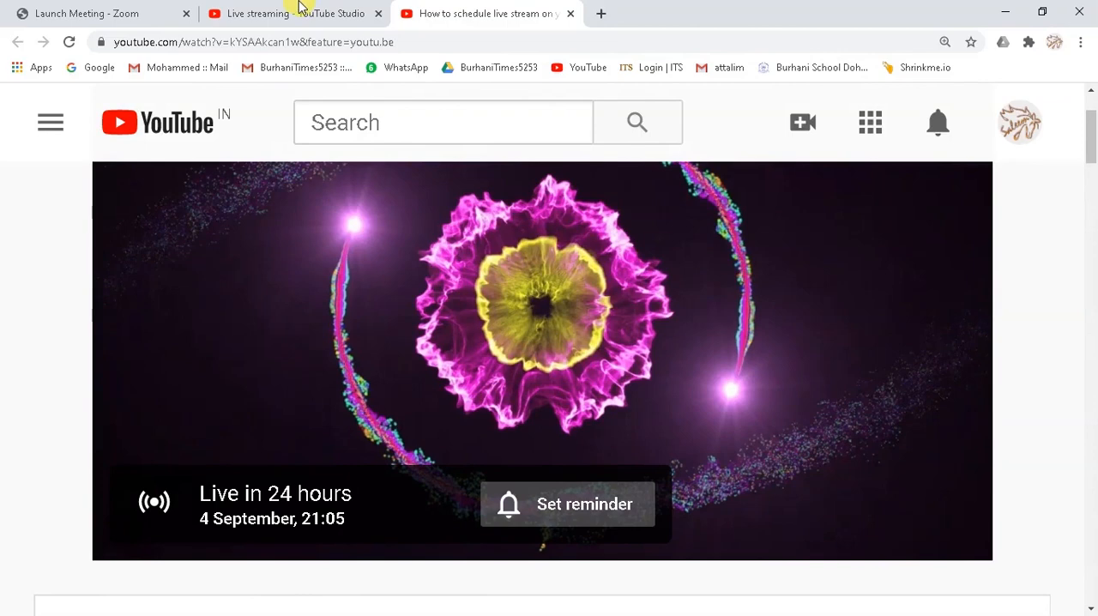